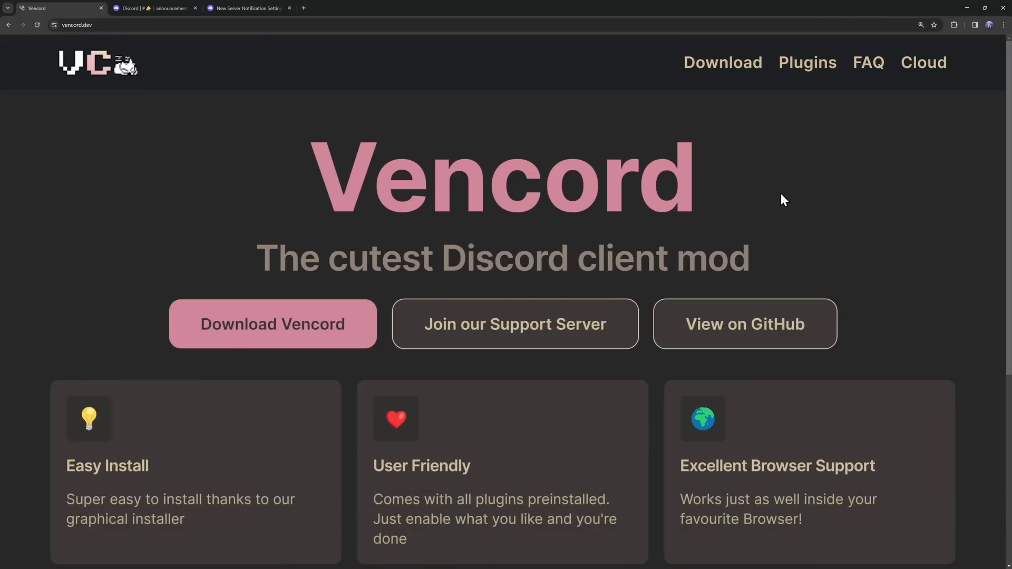
# Step: Show the Vencord Download page's Browser options: Chrome Web Store extension and Userscript
pyautogui.tripleClick(503, 176)
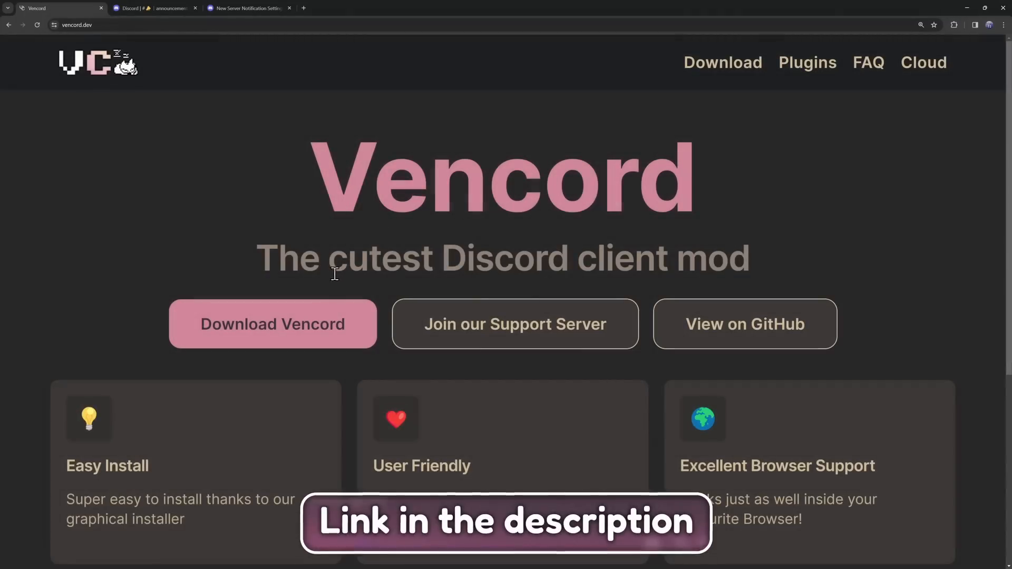
pyautogui.click(272, 325)
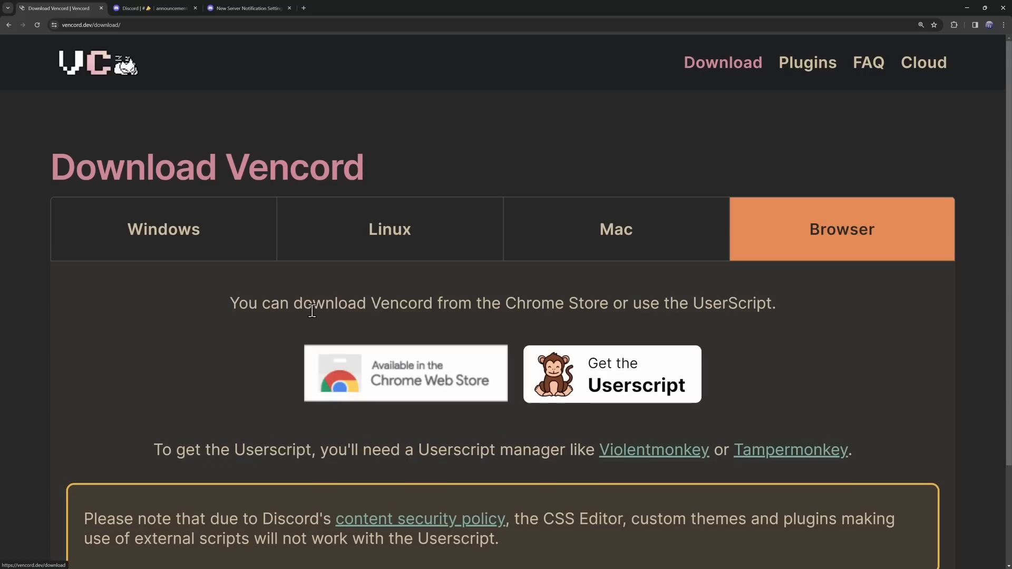
pyautogui.moveTo(297, 312)
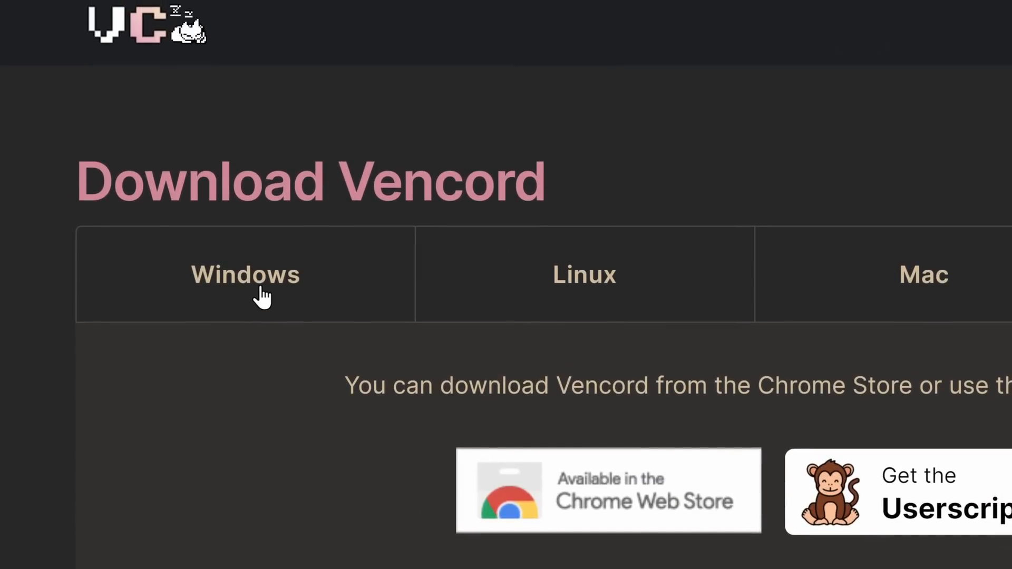
pyautogui.click(245, 274)
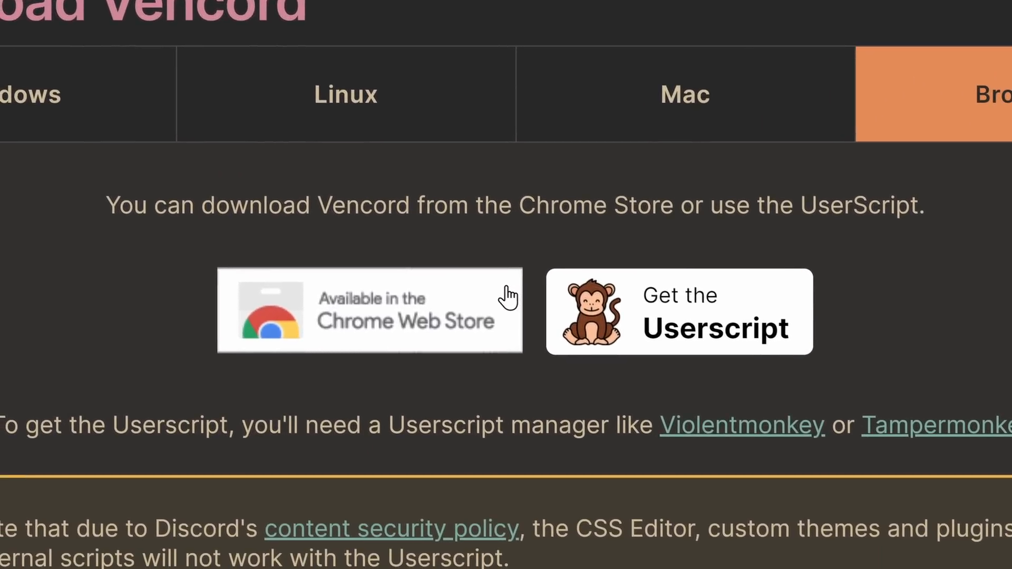
pyautogui.click(370, 311)
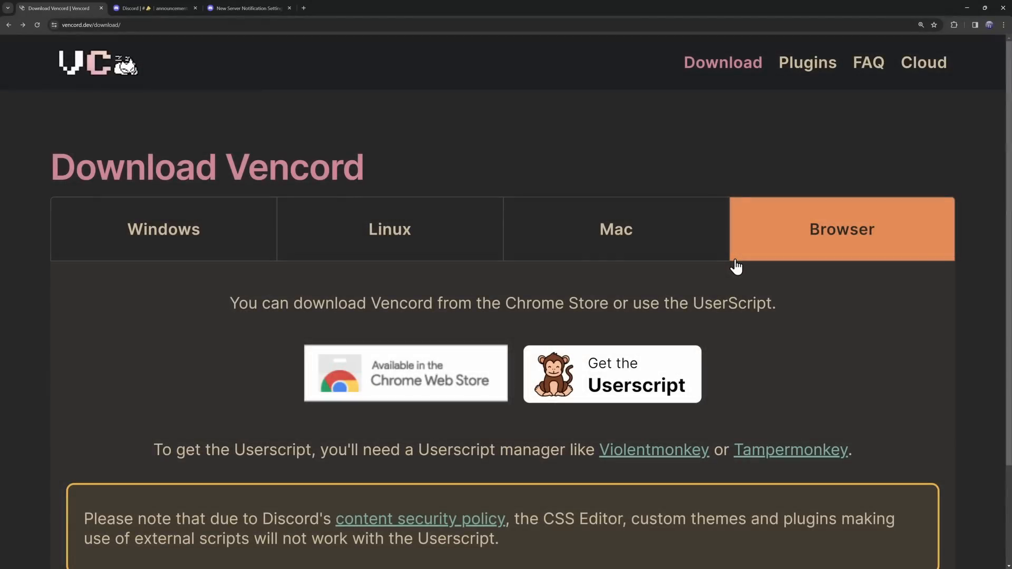
# Step: Enable the Experiments plugin in Discord's Vencord Plugins list after searching 'ex'
pyautogui.click(153, 8)
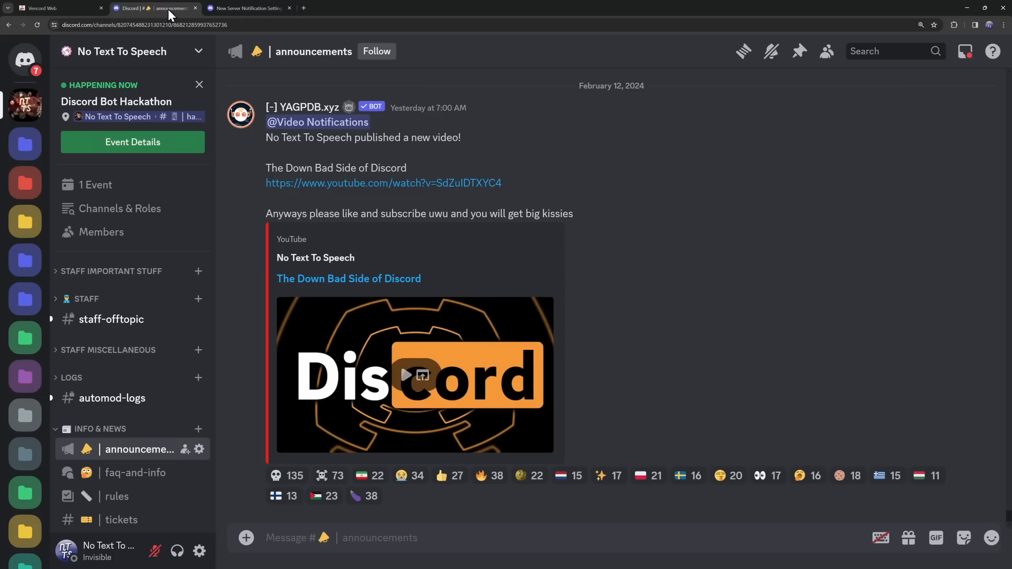
pyautogui.moveTo(225, 533)
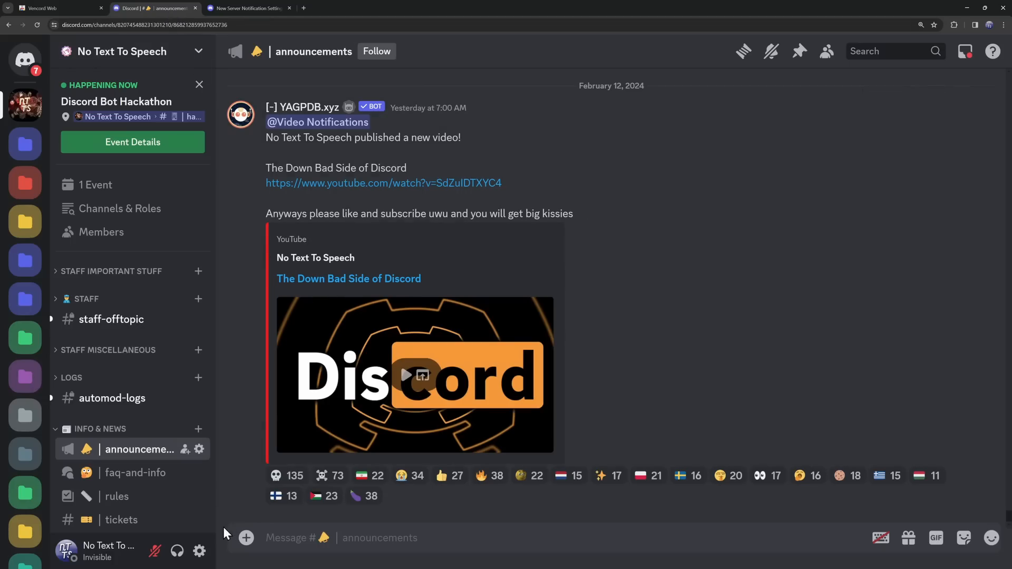
pyautogui.click(199, 552)
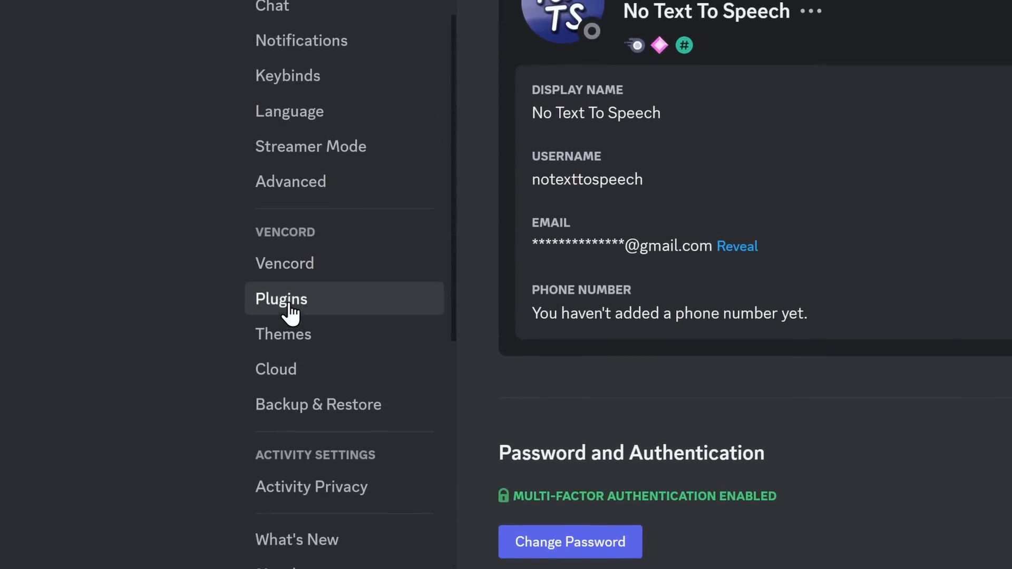
pyautogui.click(281, 299)
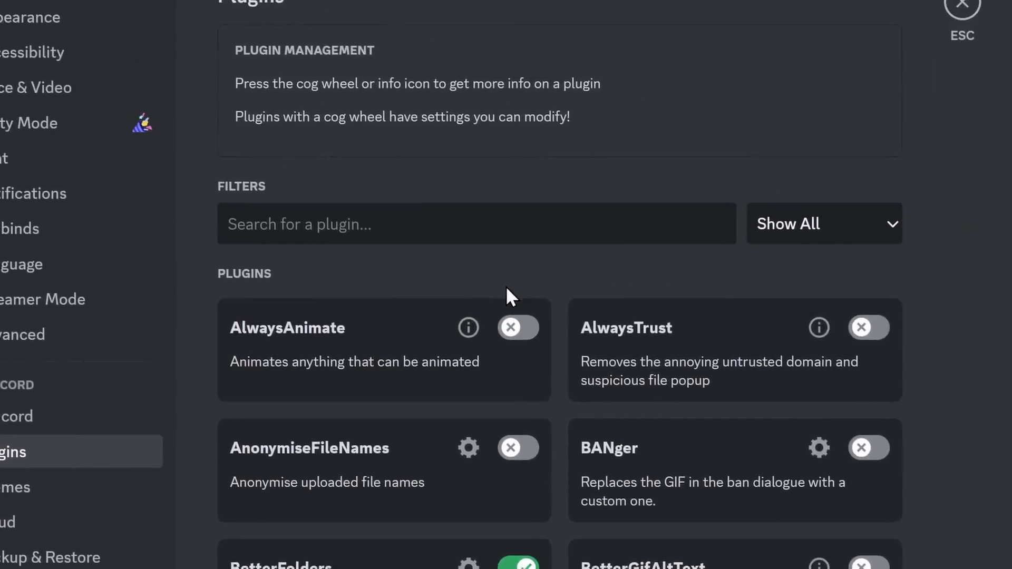
pyautogui.write('experi')
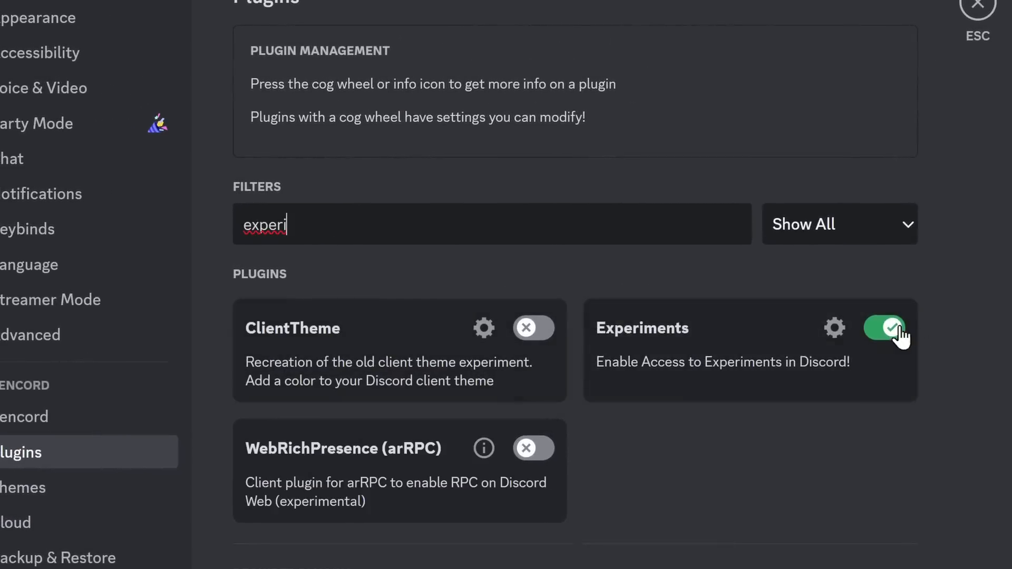
pyautogui.click(883, 328)
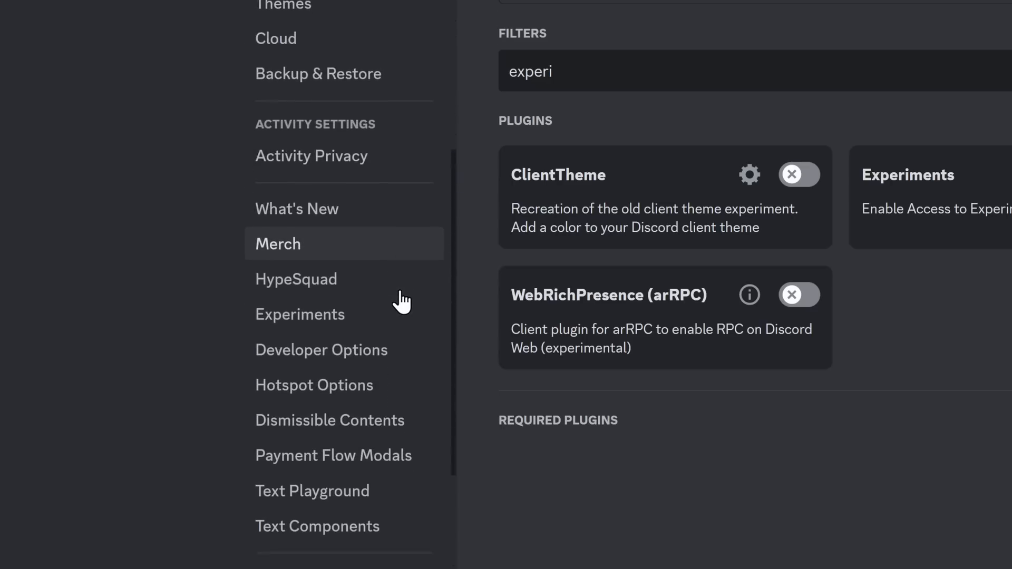
# Step: Override the grey-dot Unreads Experiment bucket to Treatment 2: Manually open migration
pyautogui.scroll(-3)
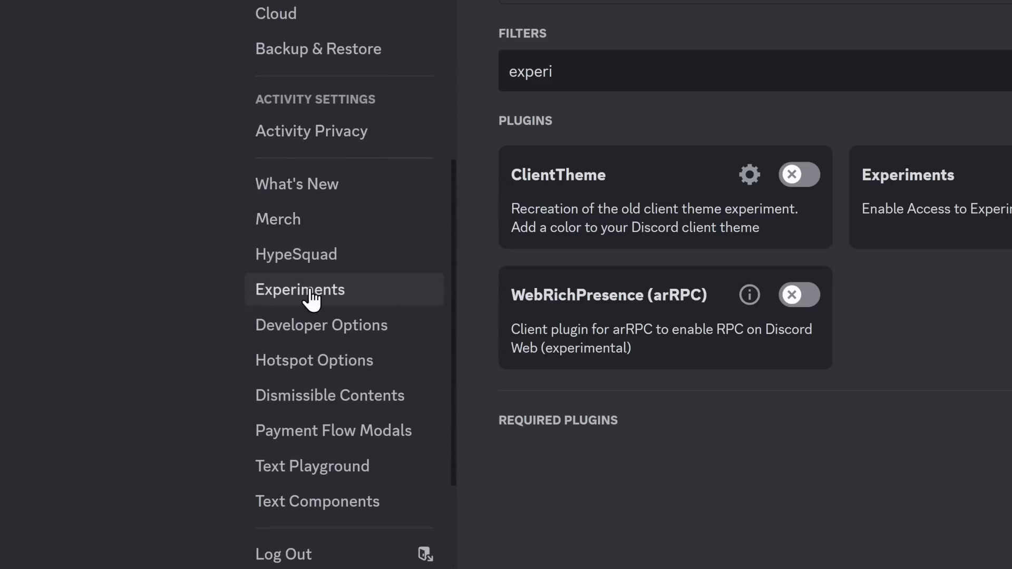
pyautogui.click(300, 290)
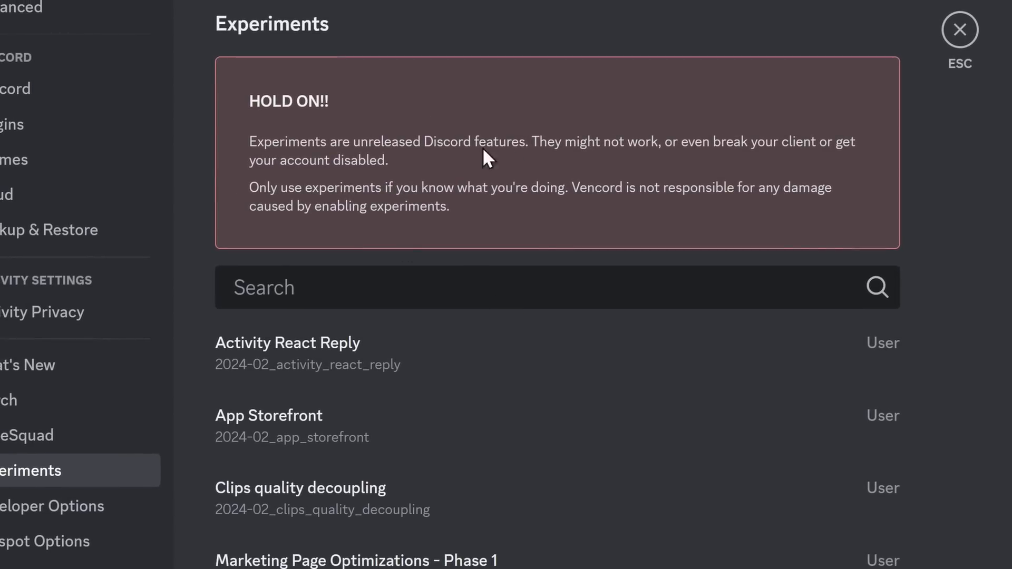
pyautogui.moveTo(481, 331)
pyautogui.write('grey')
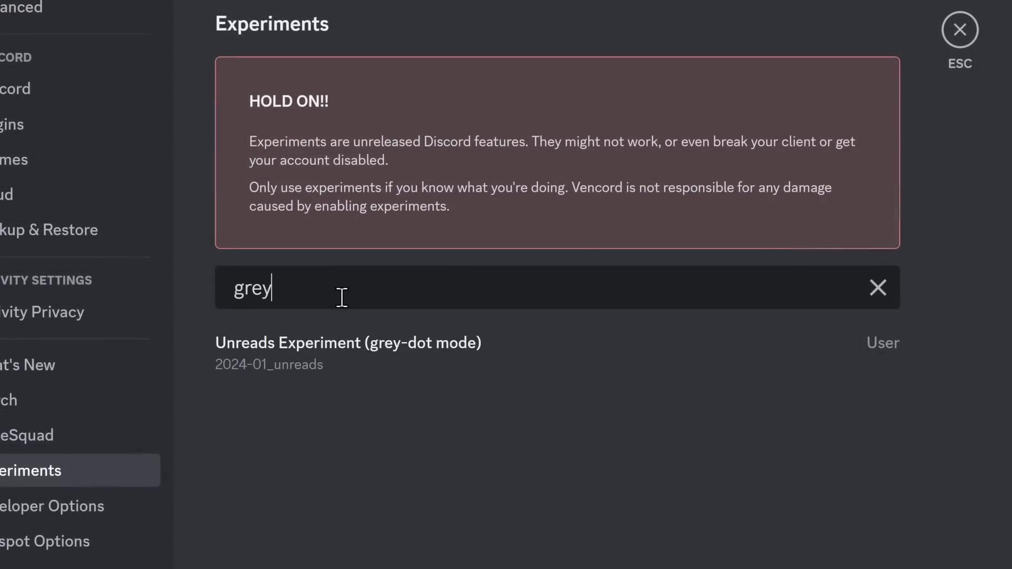
pyautogui.write('dot')
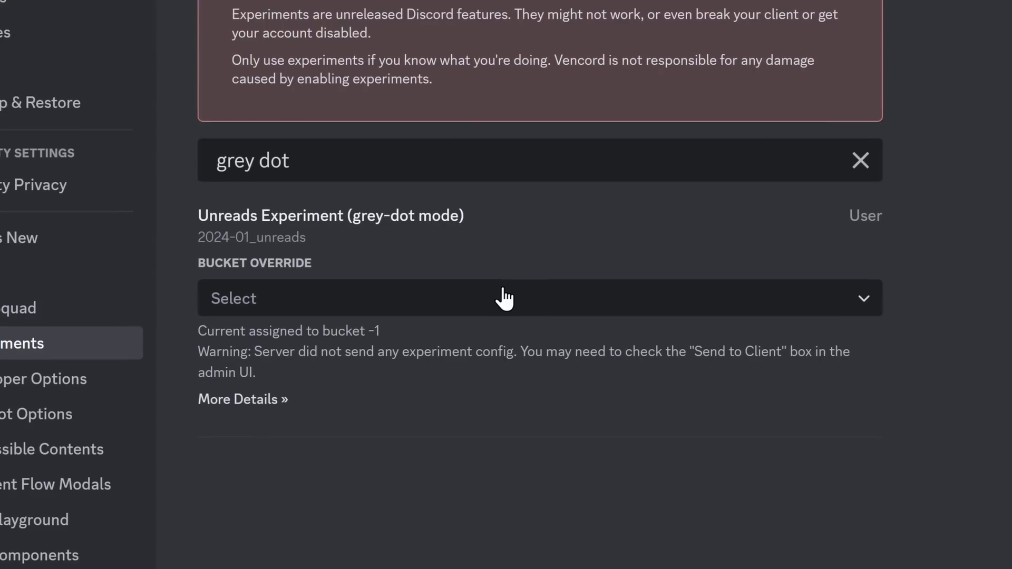
pyautogui.click(539, 299)
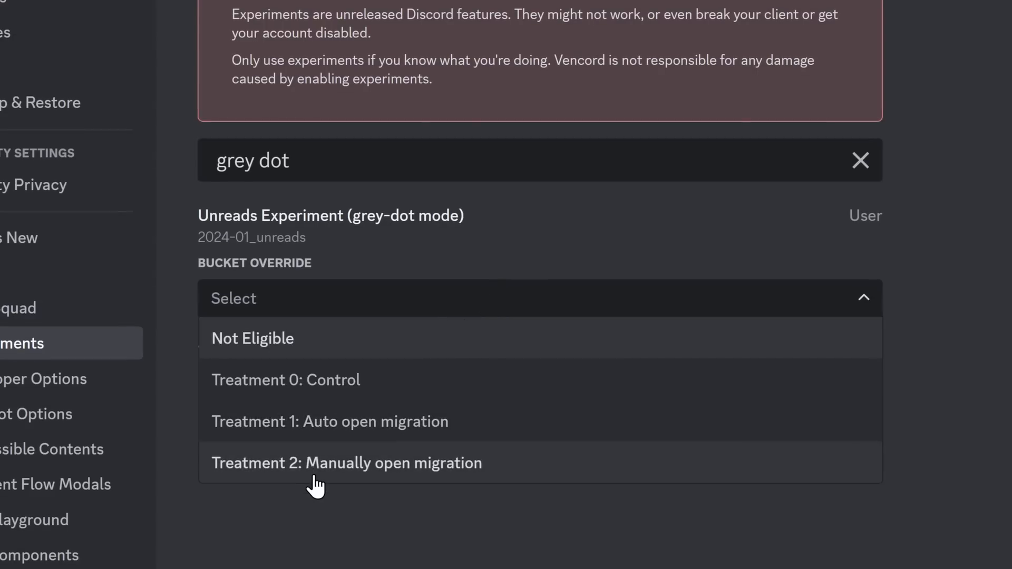
pyautogui.click(346, 463)
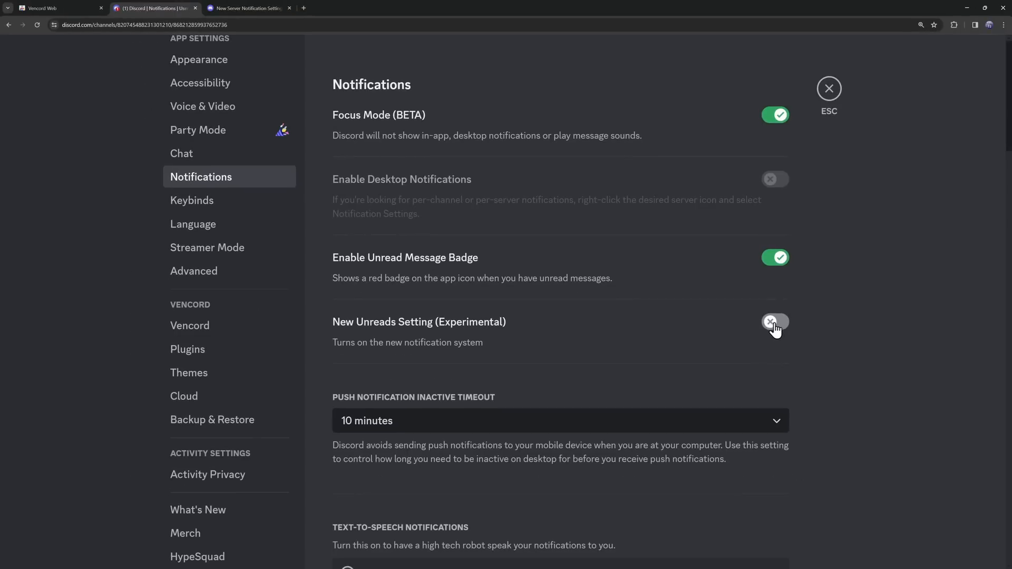
# Step: Toggle New Unreads Setting (Experimental), preview the After view, and continue with Try it out
pyautogui.click(775, 322)
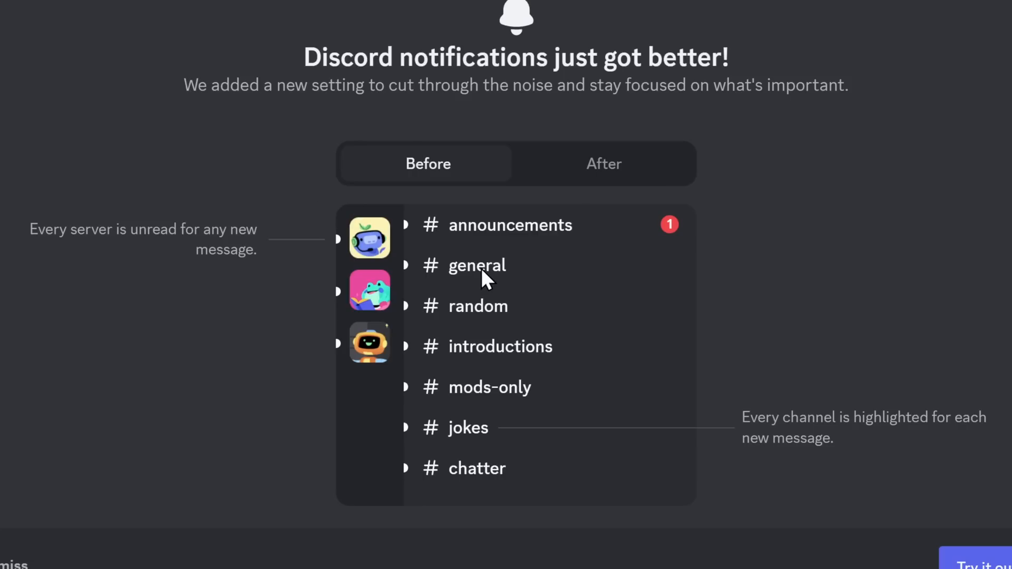
pyautogui.moveTo(355, 245)
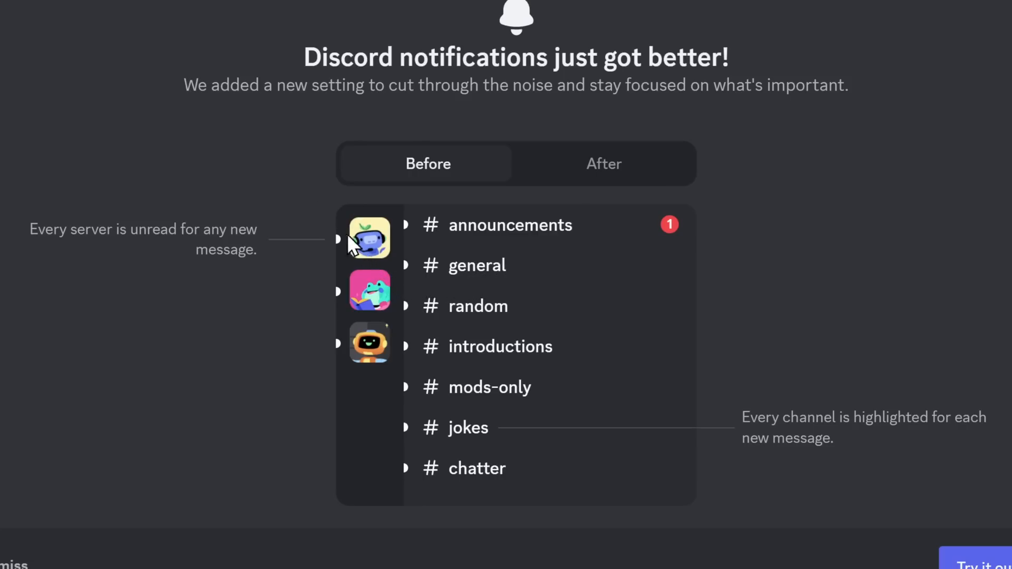
pyautogui.moveTo(581, 177)
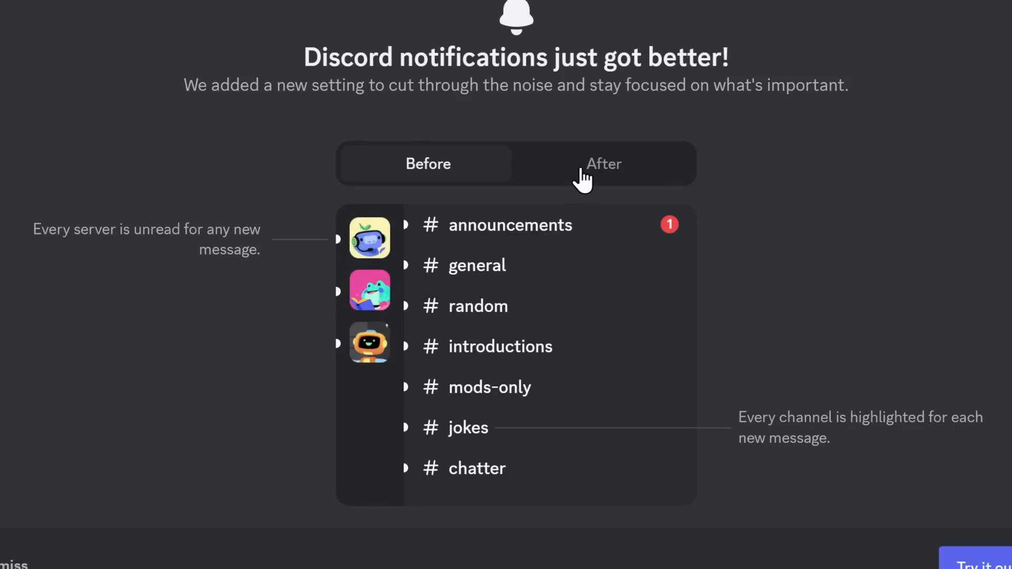
pyautogui.click(603, 164)
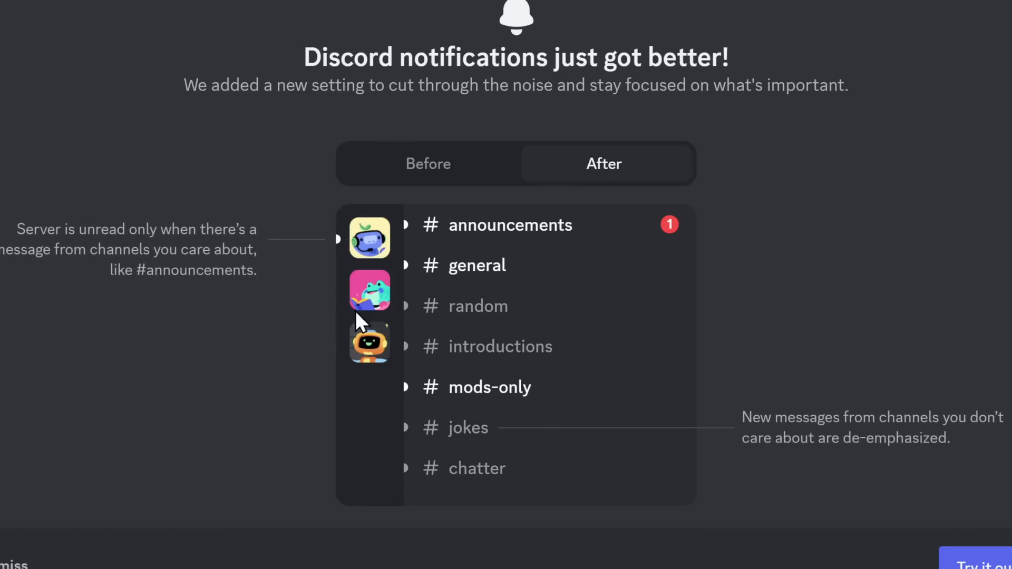
pyautogui.moveTo(424, 444)
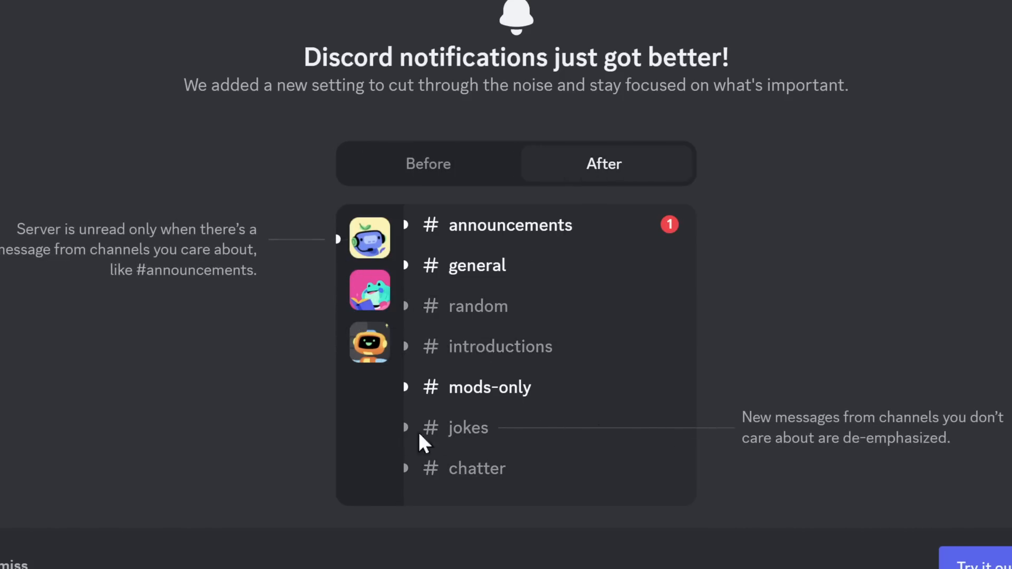
pyautogui.moveTo(420, 458)
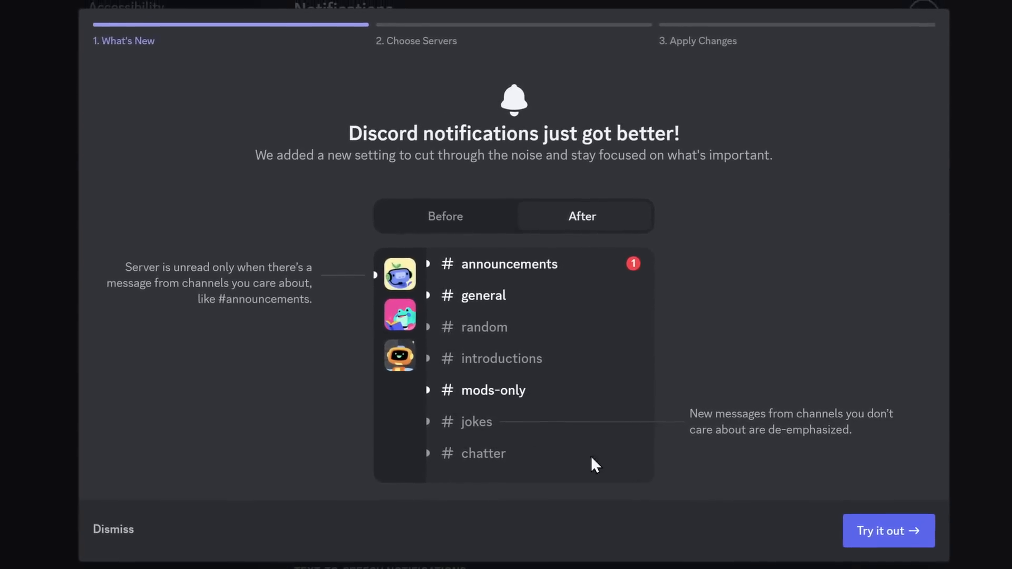
pyautogui.click(888, 531)
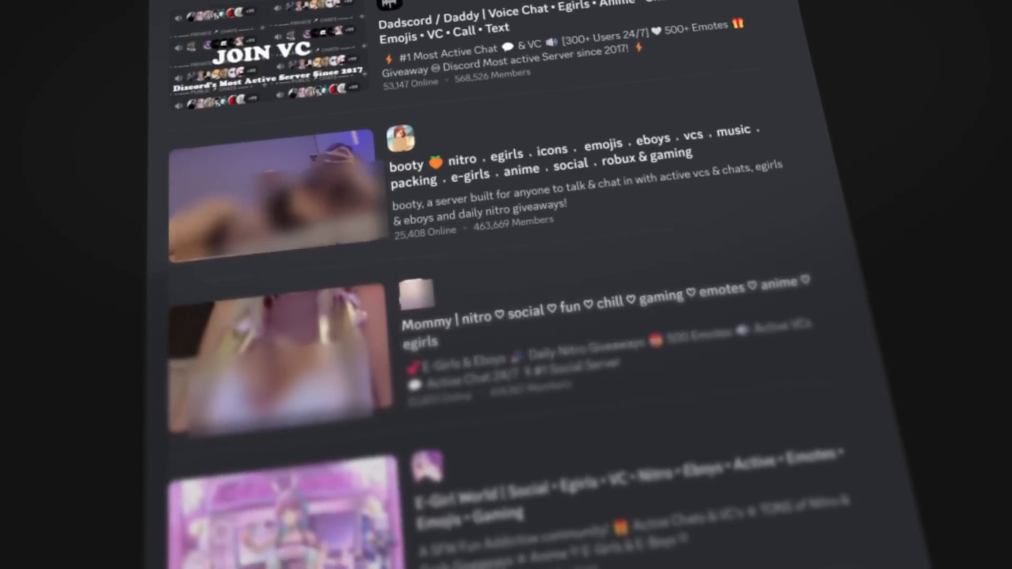
pyautogui.scroll(-3)
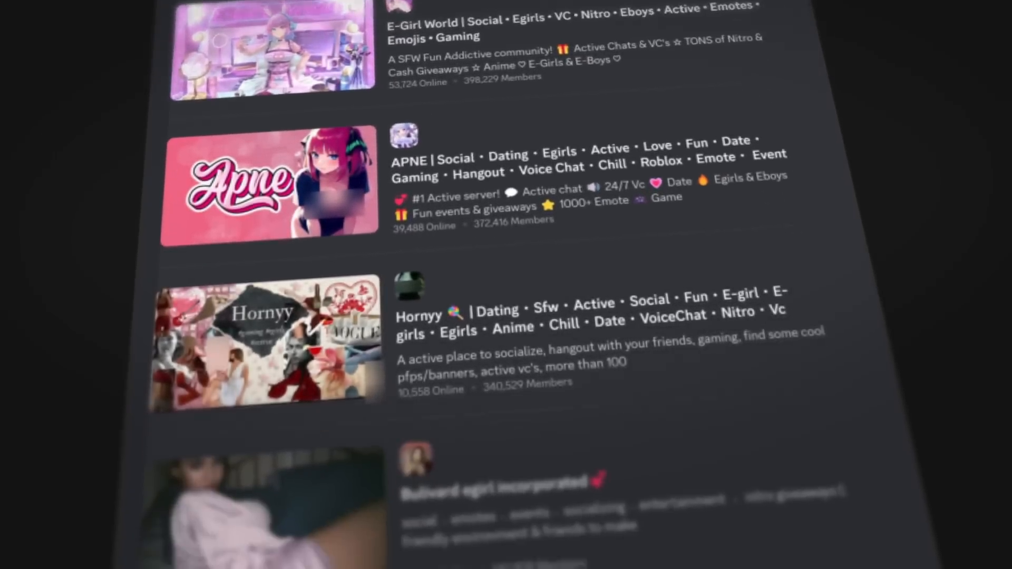
pyautogui.scroll(-3)
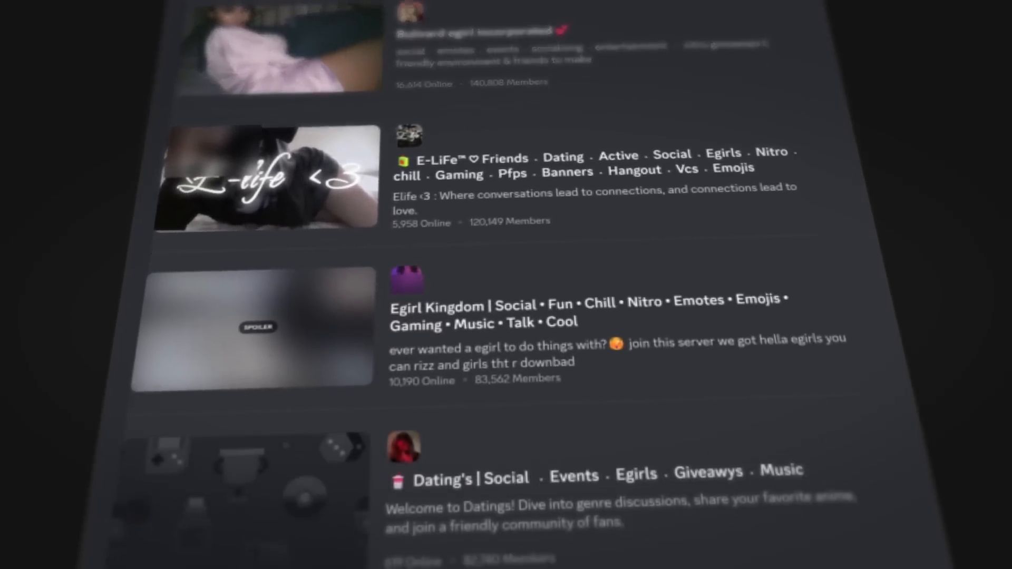
pyautogui.scroll(-3)
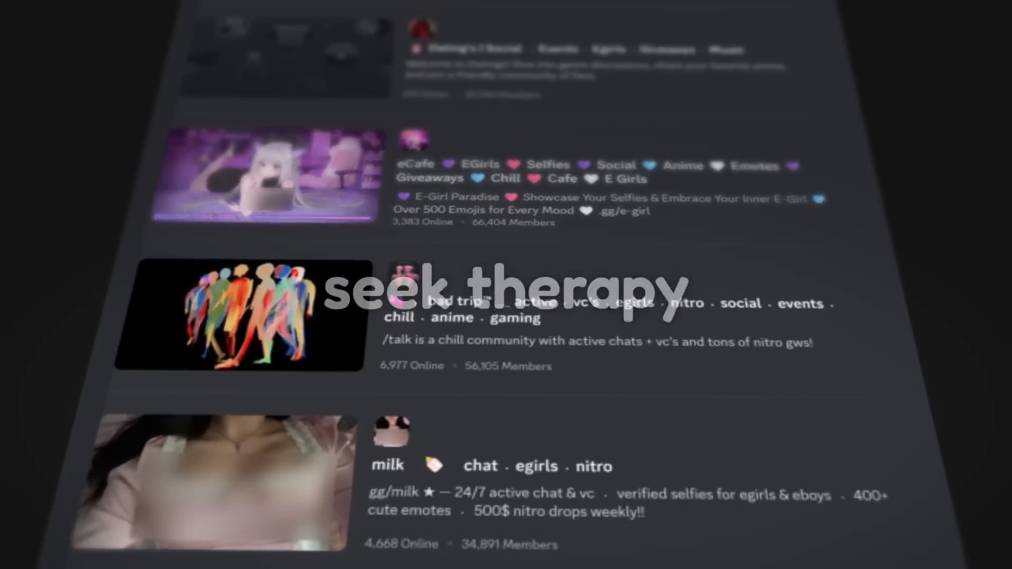
pyautogui.scroll(-3)
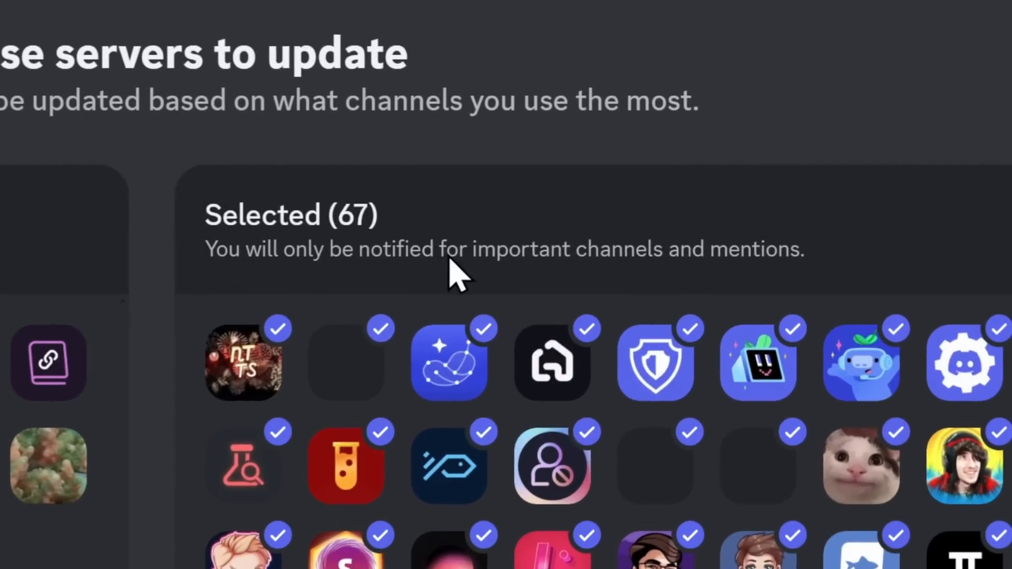
pyautogui.moveTo(751, 278)
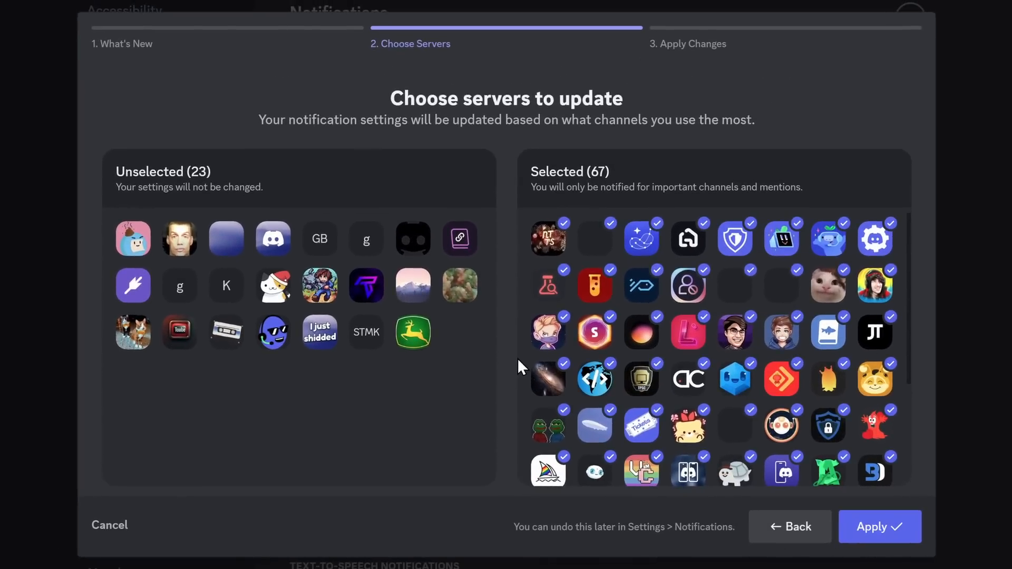
pyautogui.moveTo(385, 447)
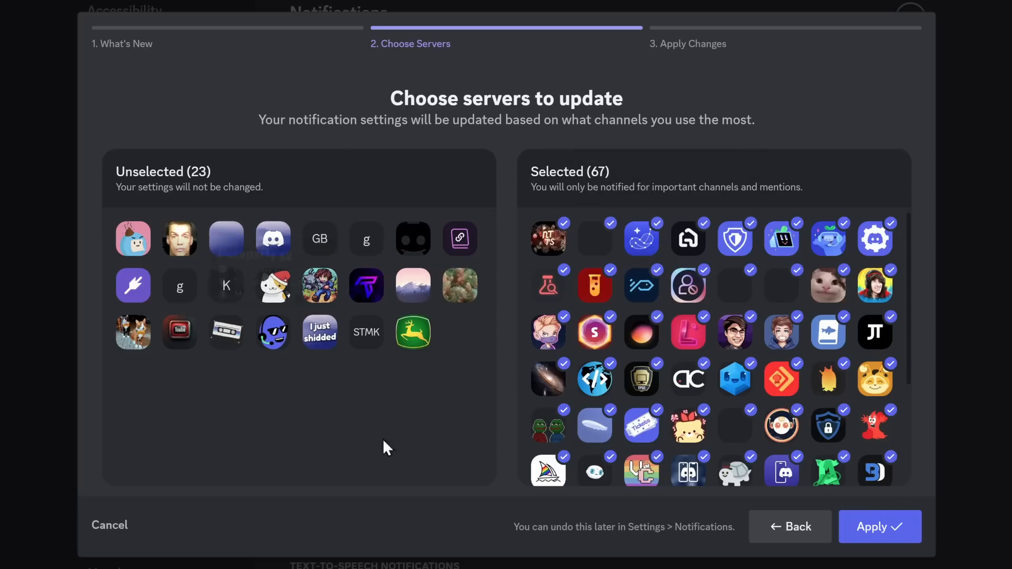
pyautogui.moveTo(510, 351)
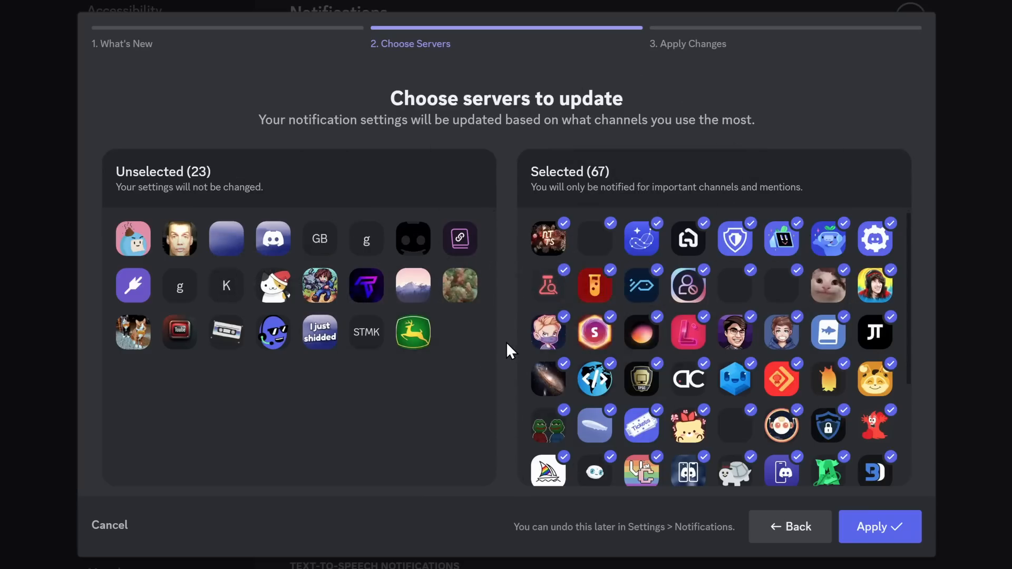
pyautogui.moveTo(549, 240)
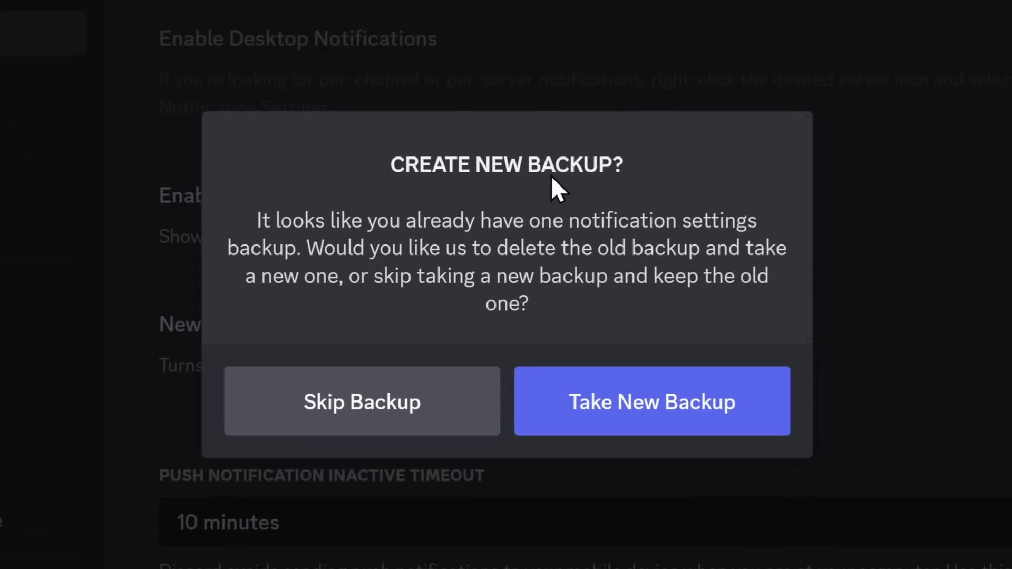
pyautogui.moveTo(528, 231)
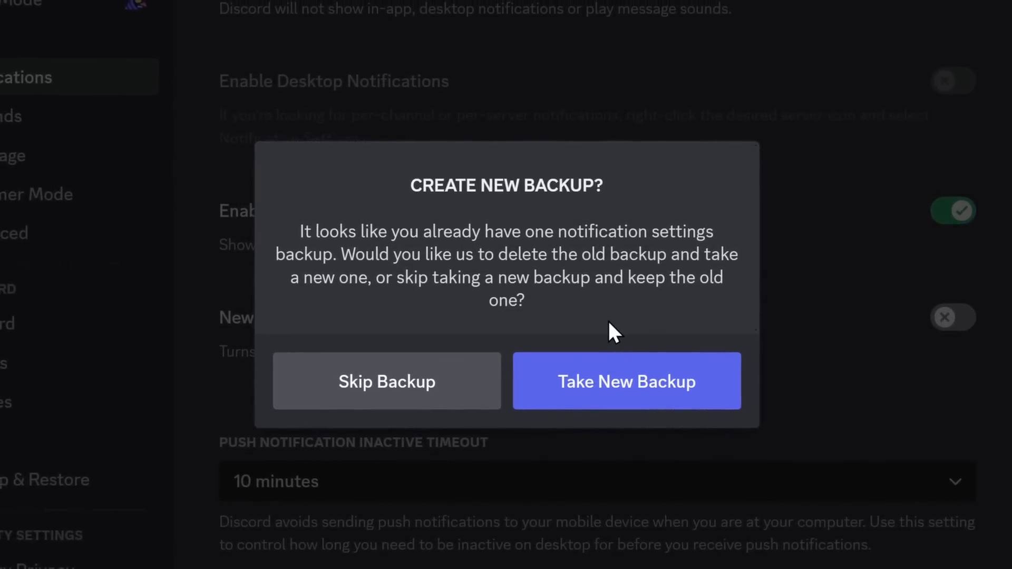
# Step: Answer the Create New Backup prompt so the update applies to 67 servers
pyautogui.click(626, 381)
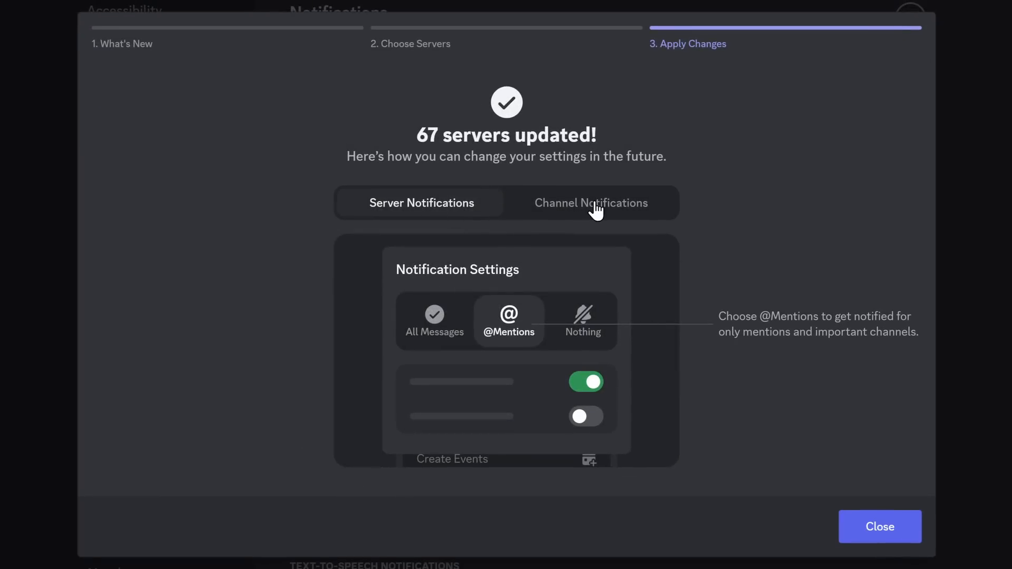
# Step: View the Channel Notifications tab in the migration summary
pyautogui.click(590, 203)
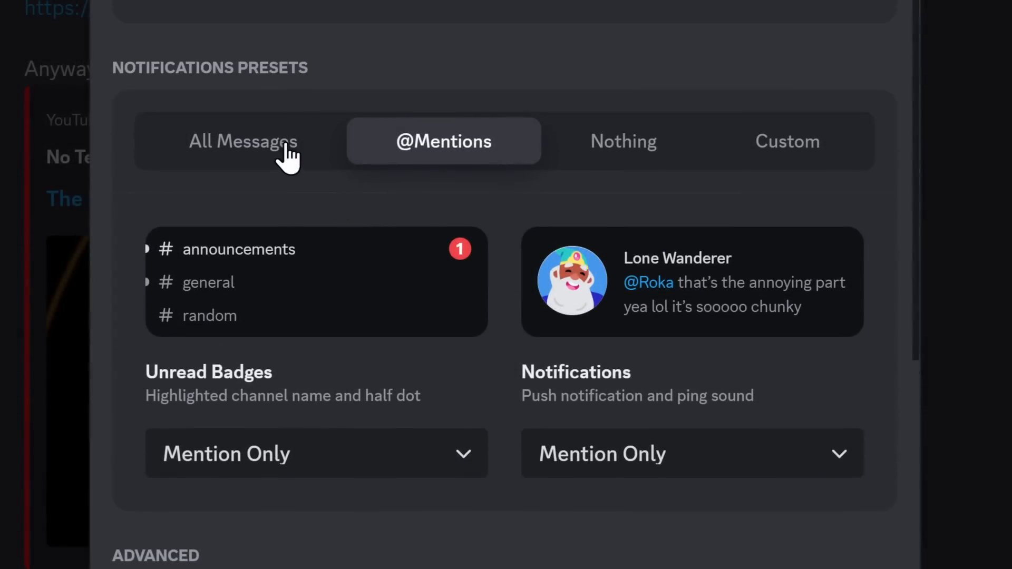
pyautogui.click(242, 141)
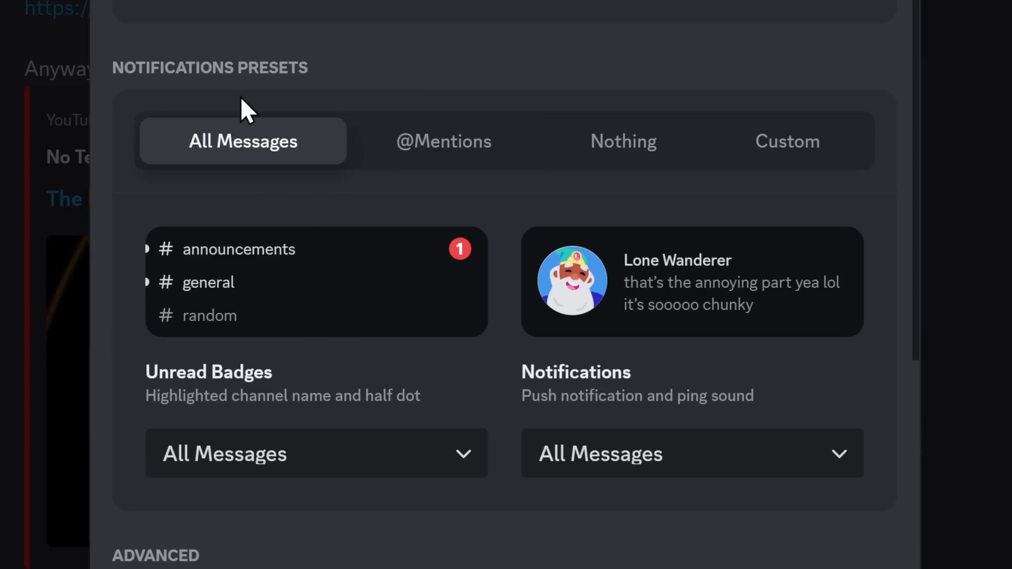
pyautogui.moveTo(444, 397)
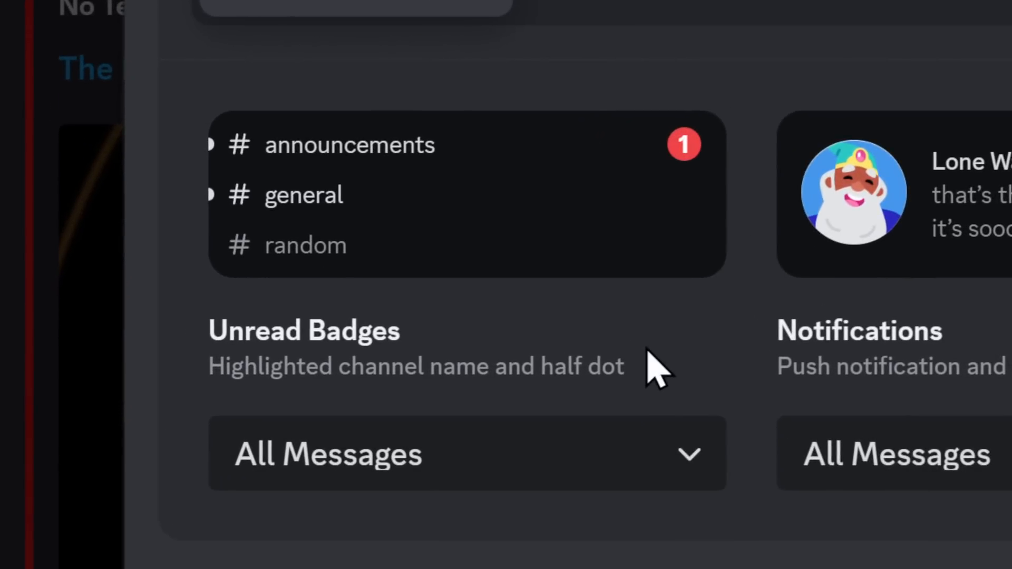
pyautogui.moveTo(436, 314)
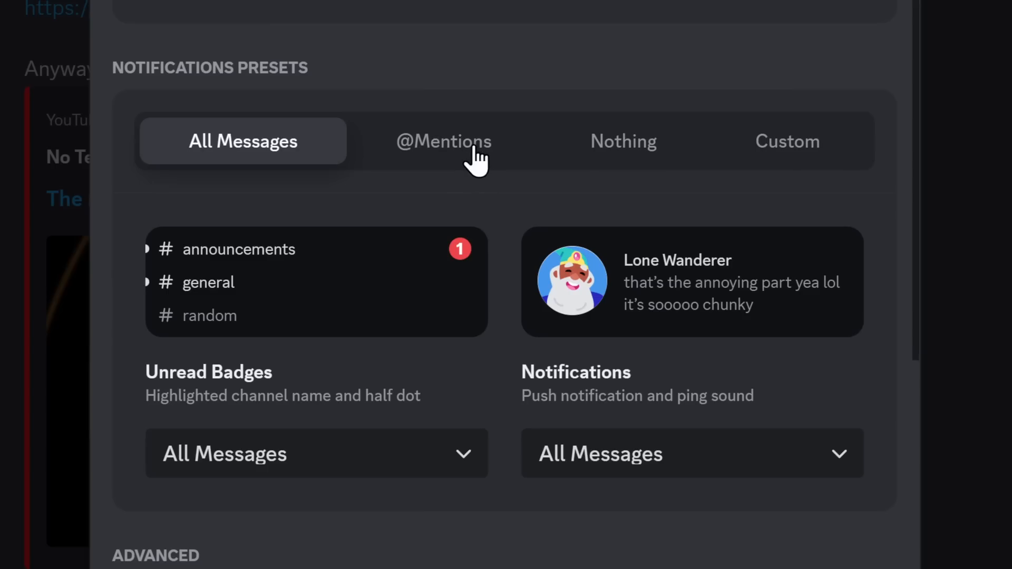
pyautogui.click(443, 141)
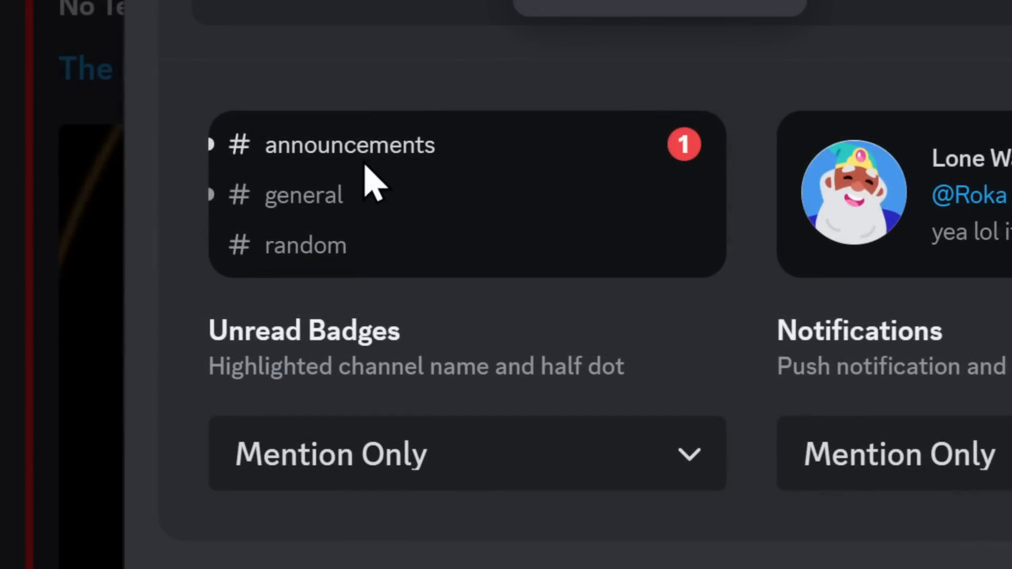
pyautogui.moveTo(351, 155)
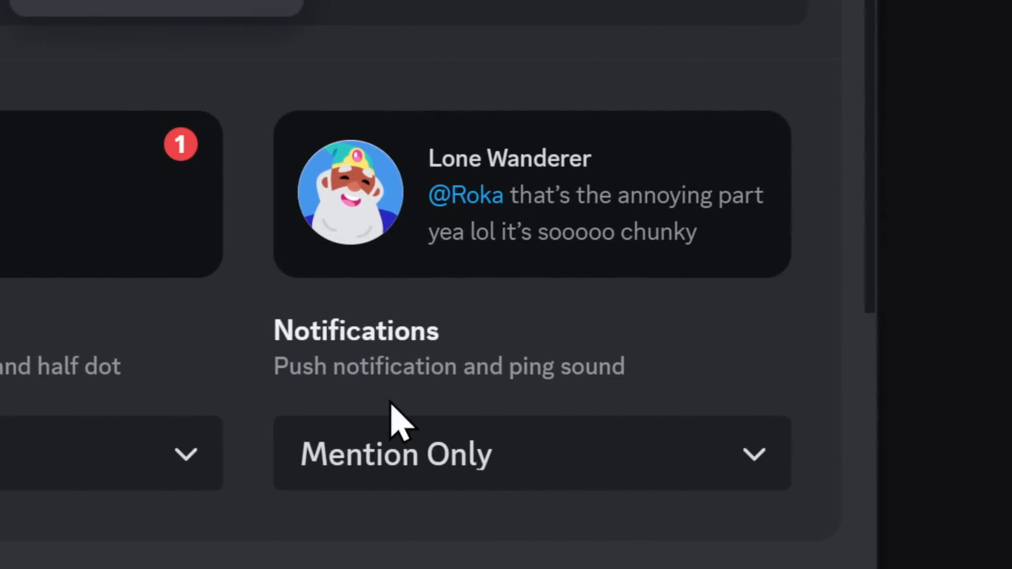
pyautogui.click(622, 141)
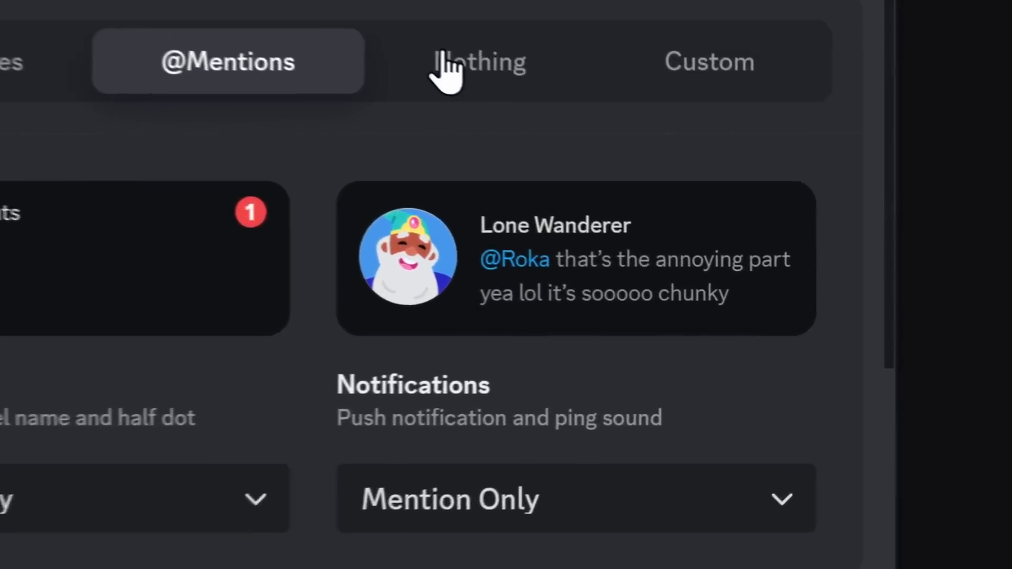
pyautogui.click(477, 62)
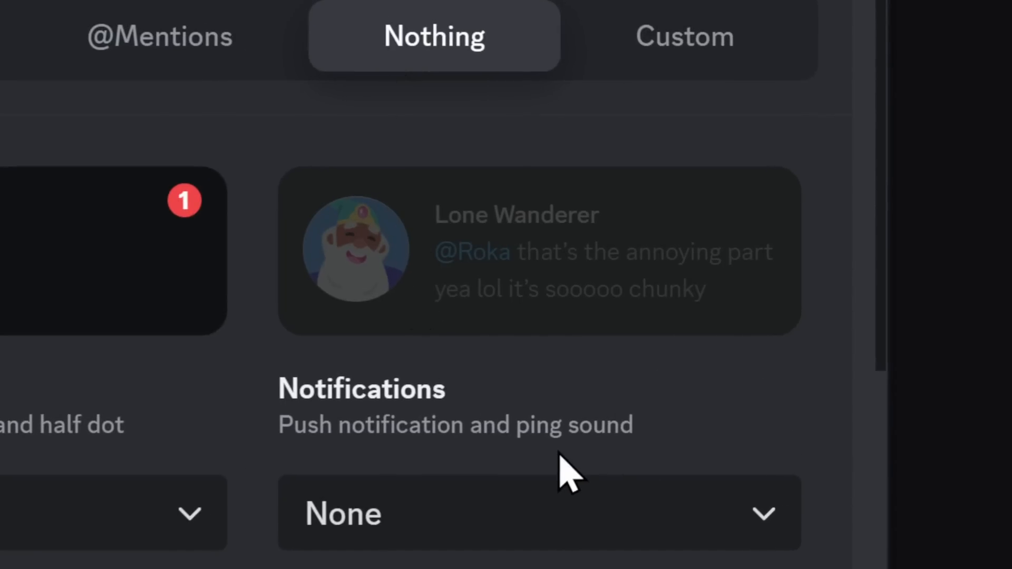
pyautogui.click(788, 62)
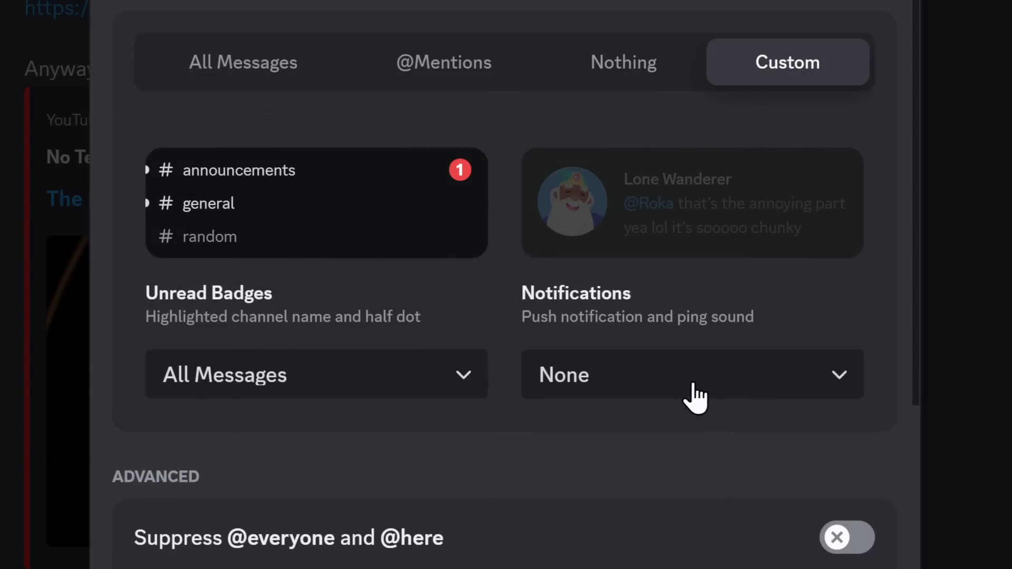
# Step: Set push Notifications to Mention Only and scroll through the Advanced toggles
pyautogui.click(692, 374)
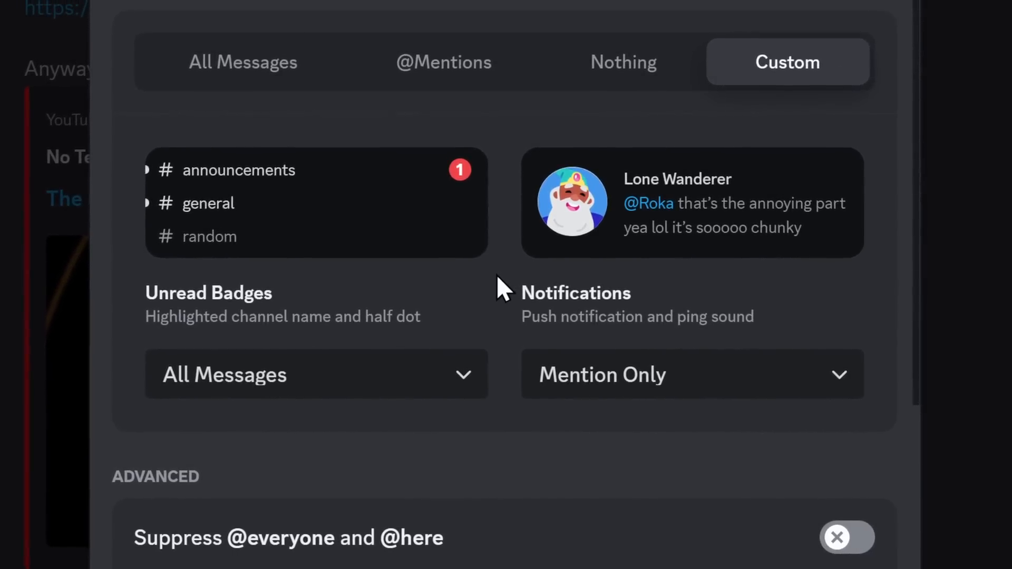
pyautogui.scroll(-3)
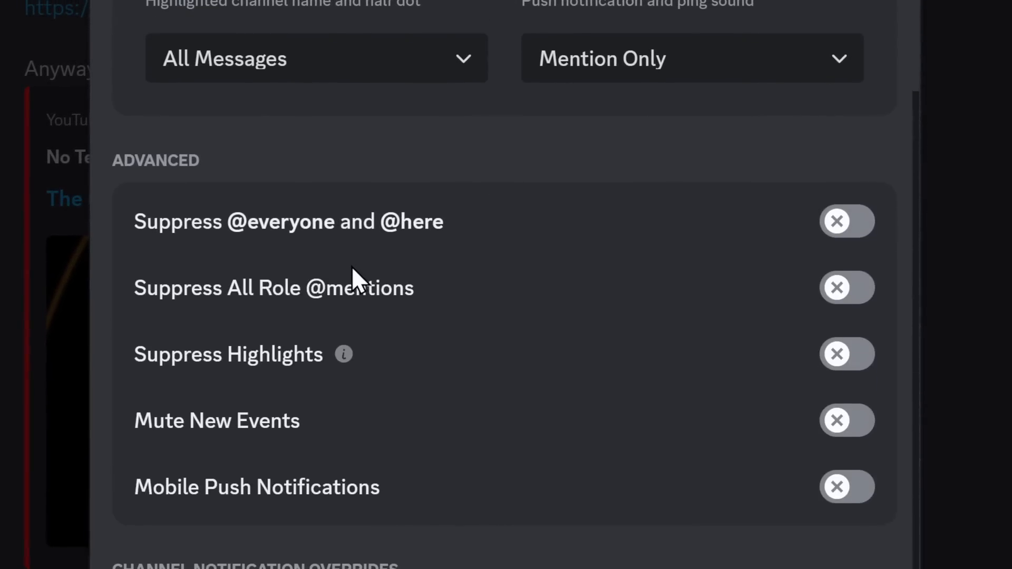
pyautogui.moveTo(323, 361)
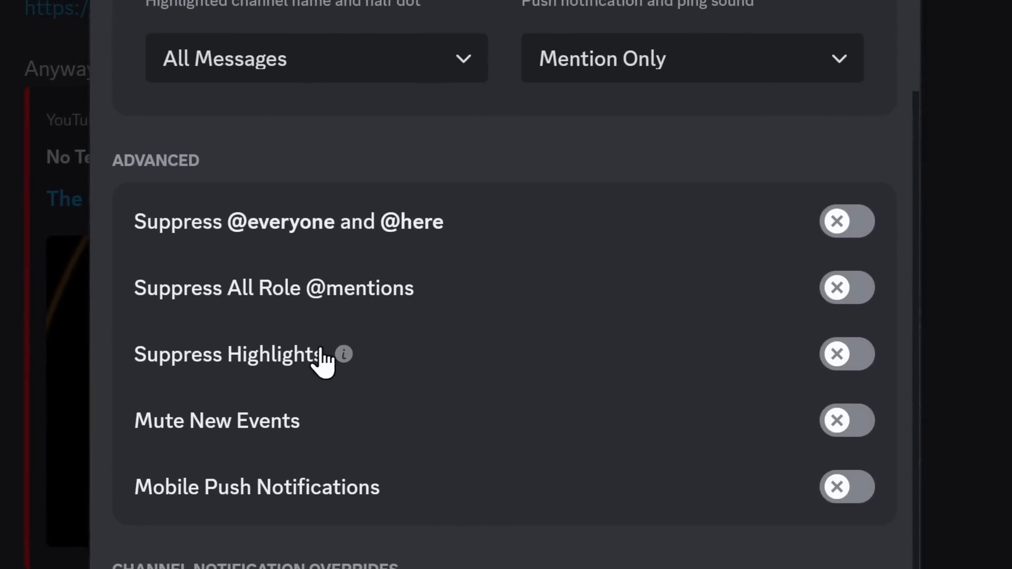
pyautogui.moveTo(351, 484)
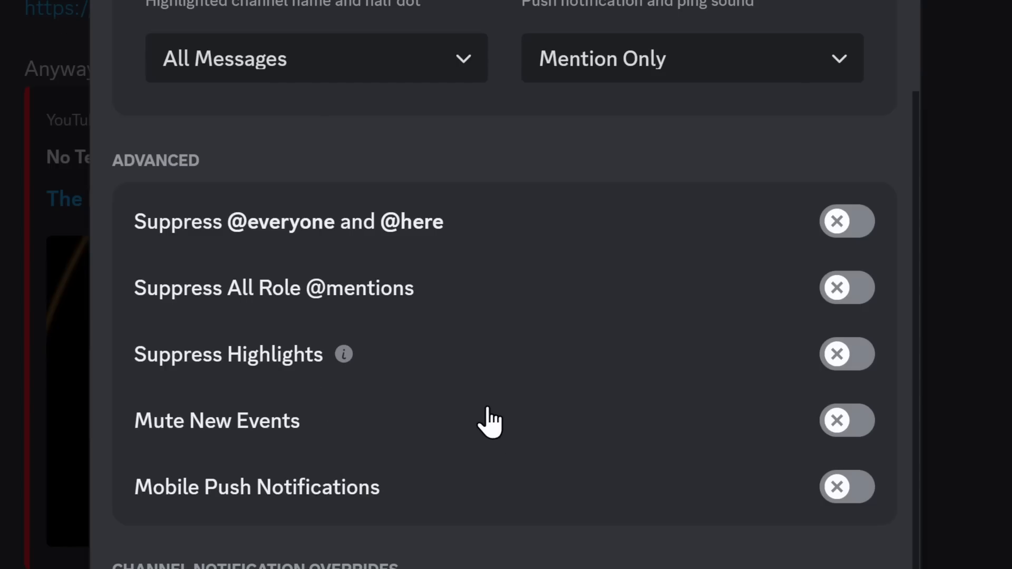
pyautogui.scroll(-3)
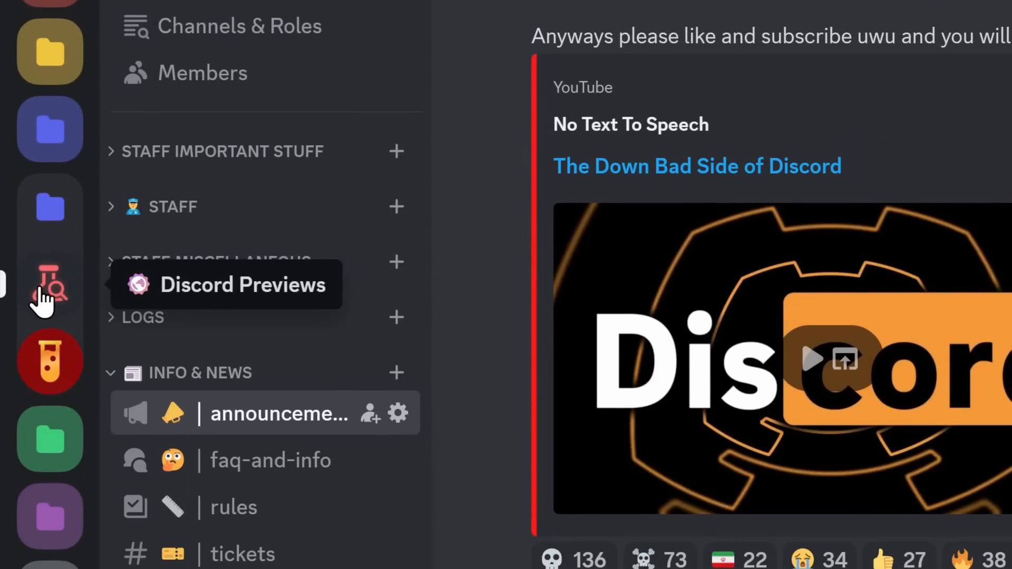
pyautogui.click(50, 289)
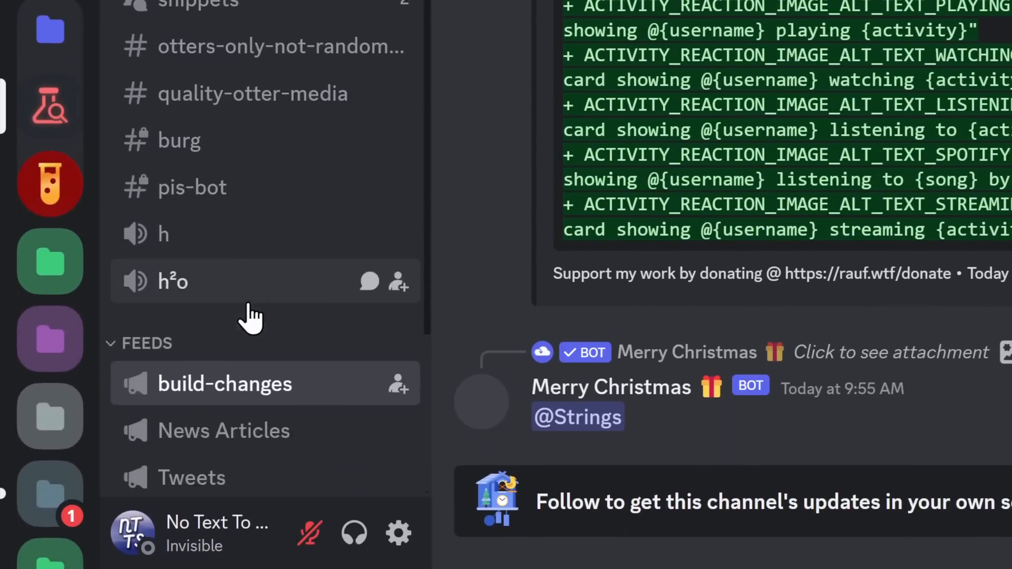
pyautogui.scroll(-3)
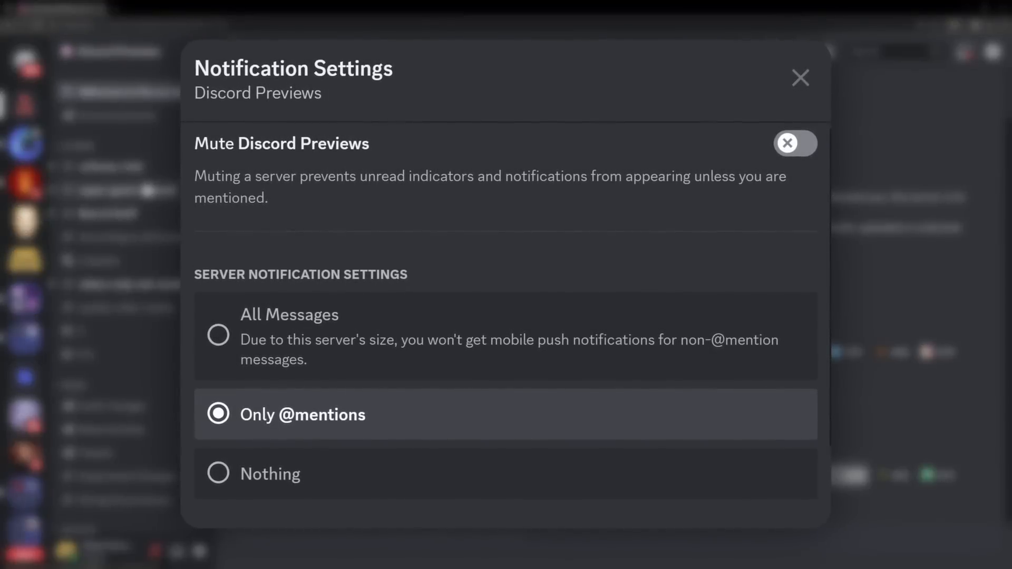
pyautogui.click(801, 78)
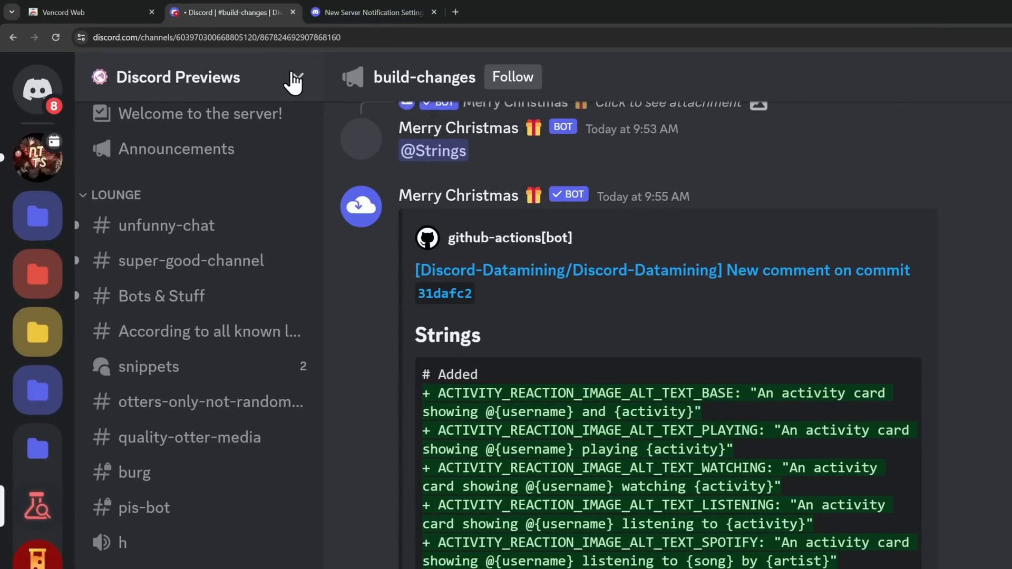
# Step: Set Discord Previews to Nothing and add an All Messages override for build-changes
pyautogui.click(294, 77)
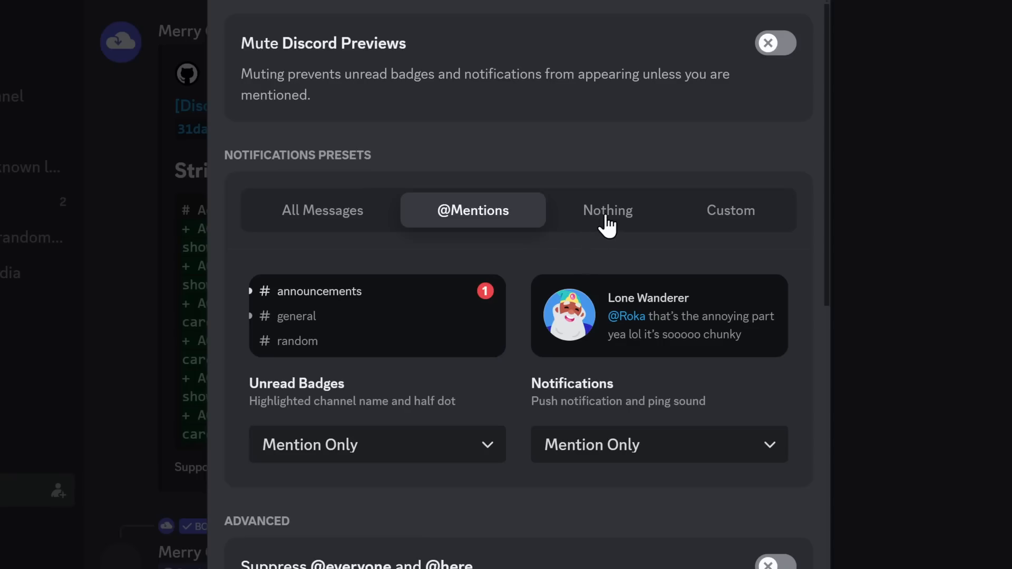
pyautogui.click(606, 210)
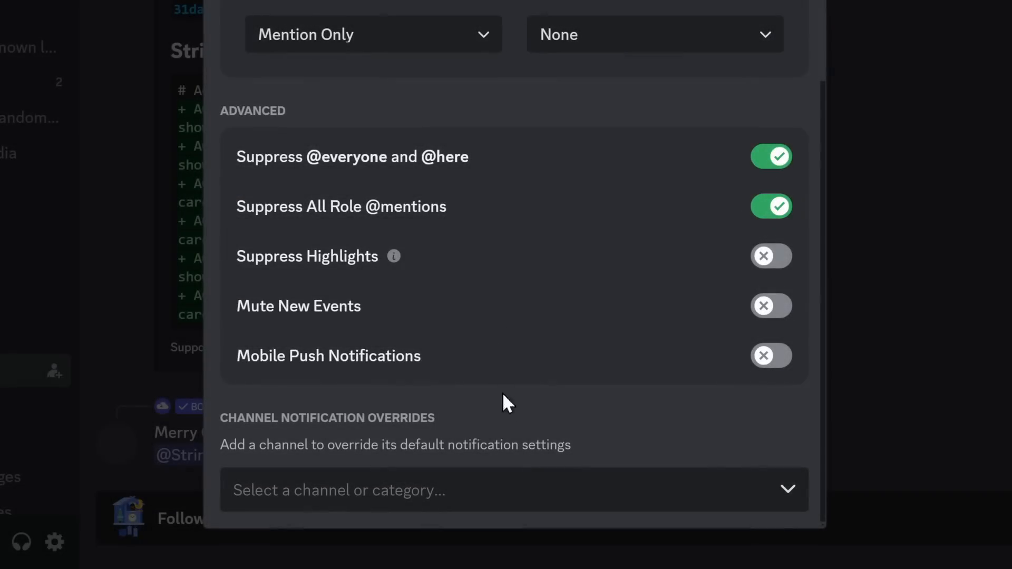
pyautogui.scroll(-3)
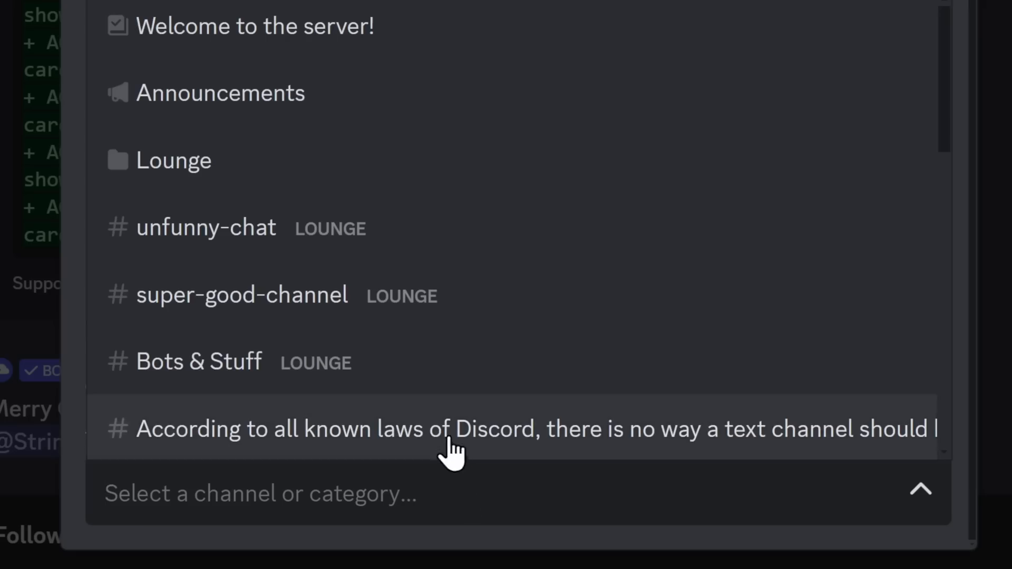
pyautogui.scroll(-3)
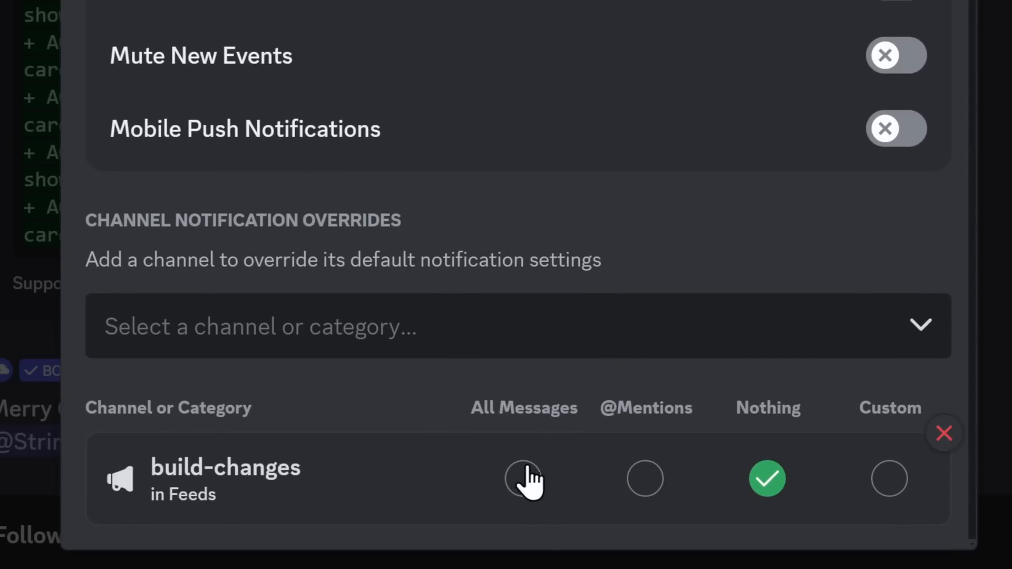
pyautogui.click(524, 479)
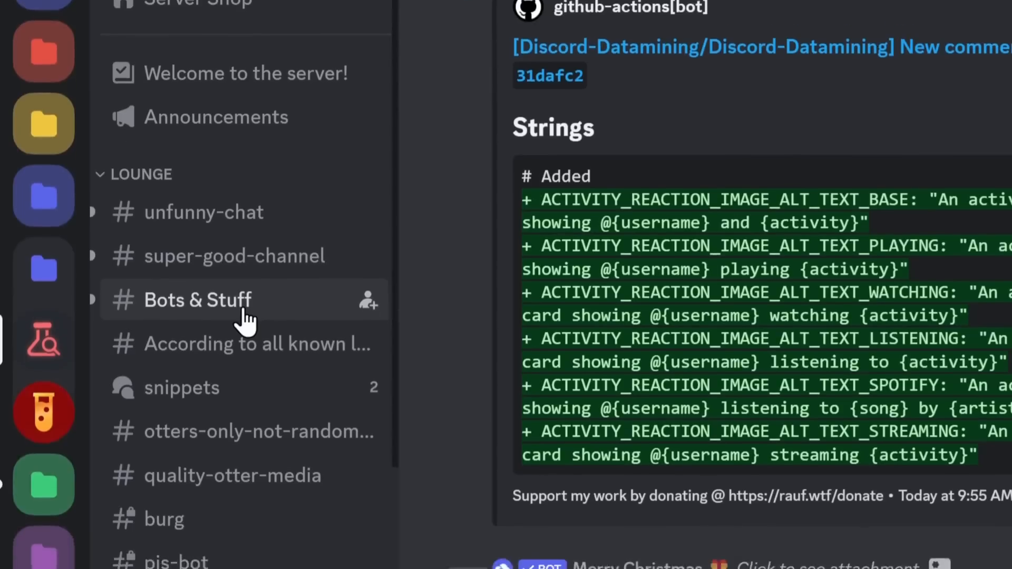
# Step: Scroll down the Discord Previews channel list
pyautogui.scroll(-3)
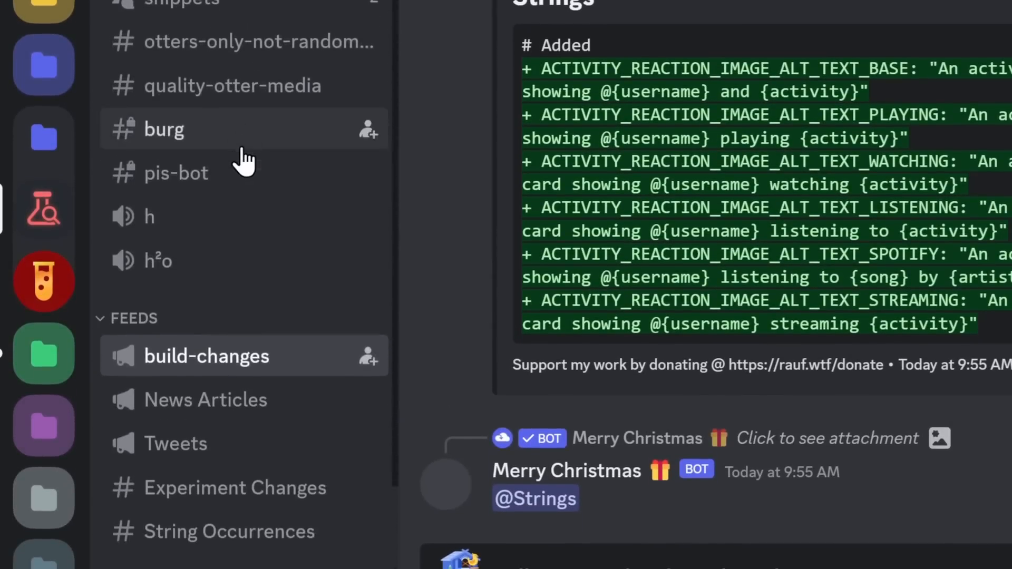
pyautogui.scroll(-3)
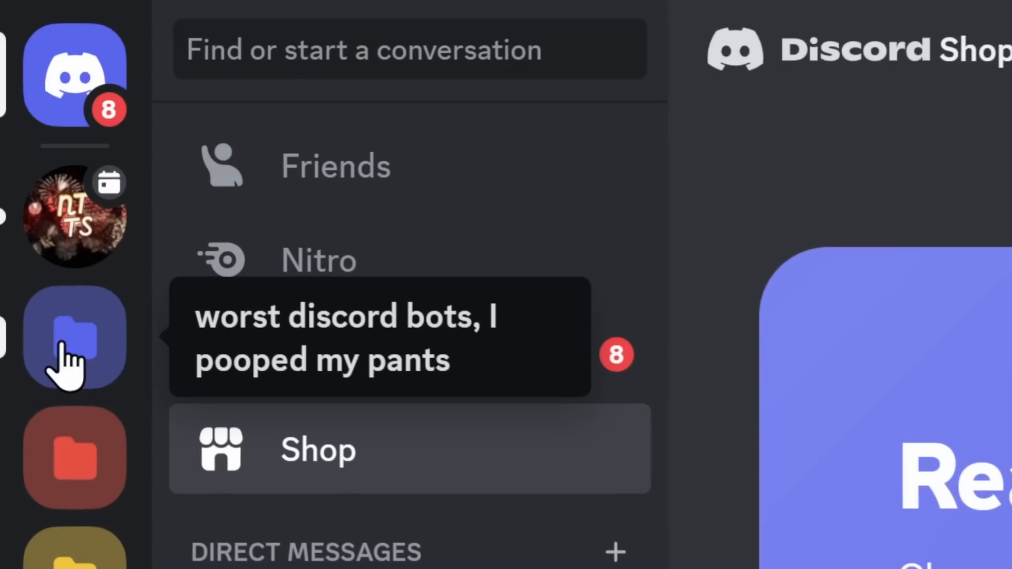
pyautogui.moveTo(61, 388)
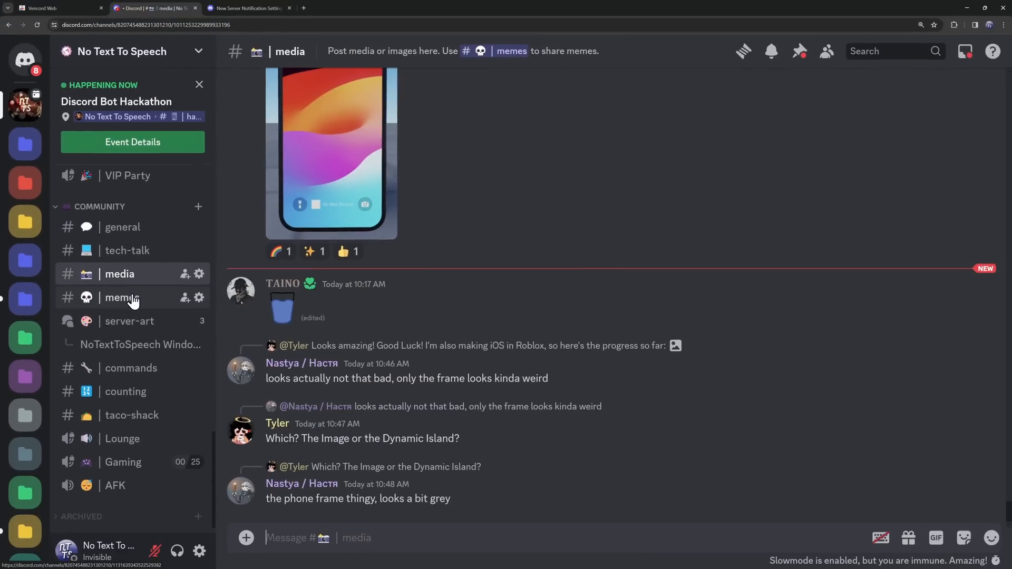
pyautogui.click(121, 51)
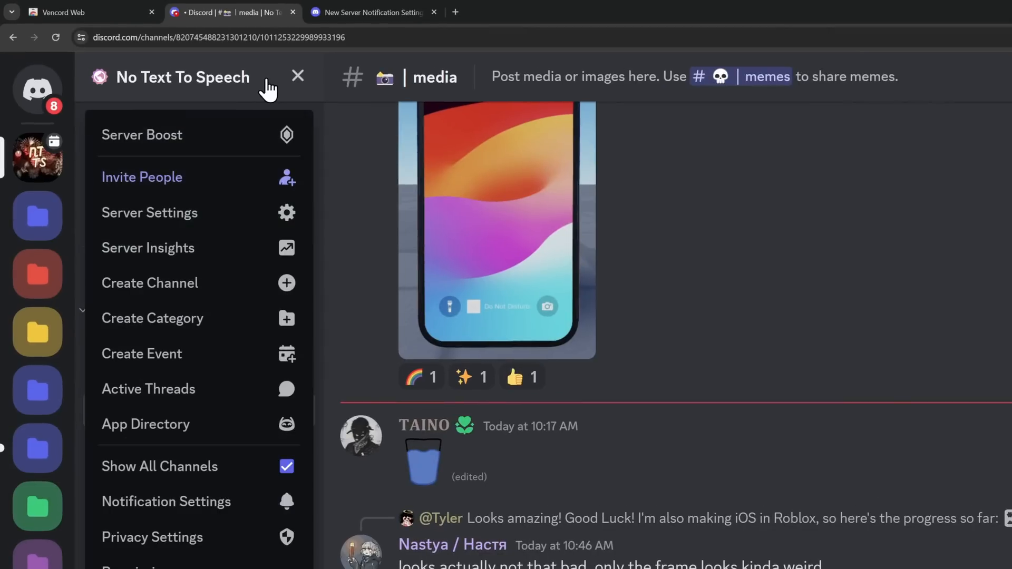
pyautogui.click(166, 502)
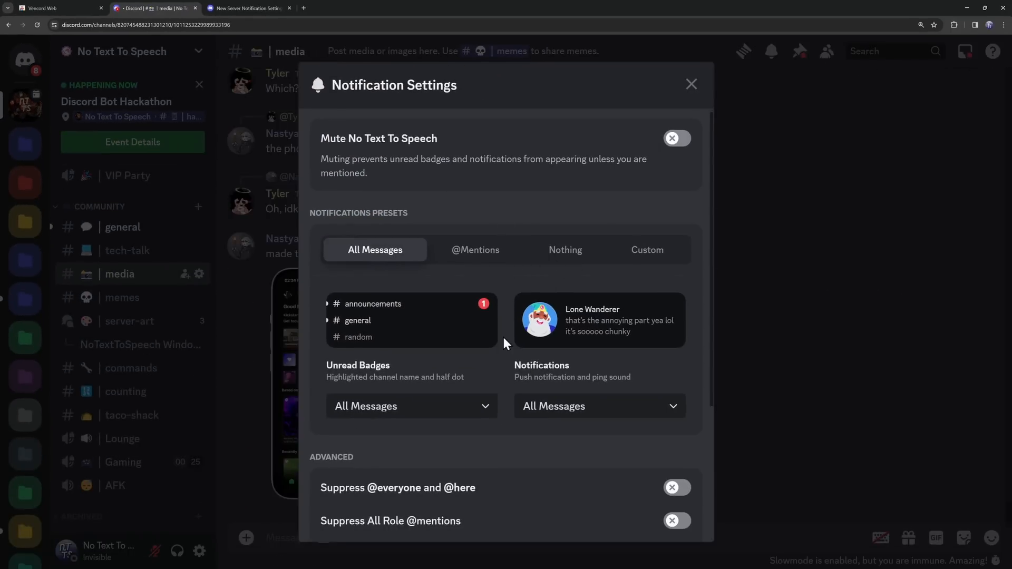
pyautogui.click(475, 249)
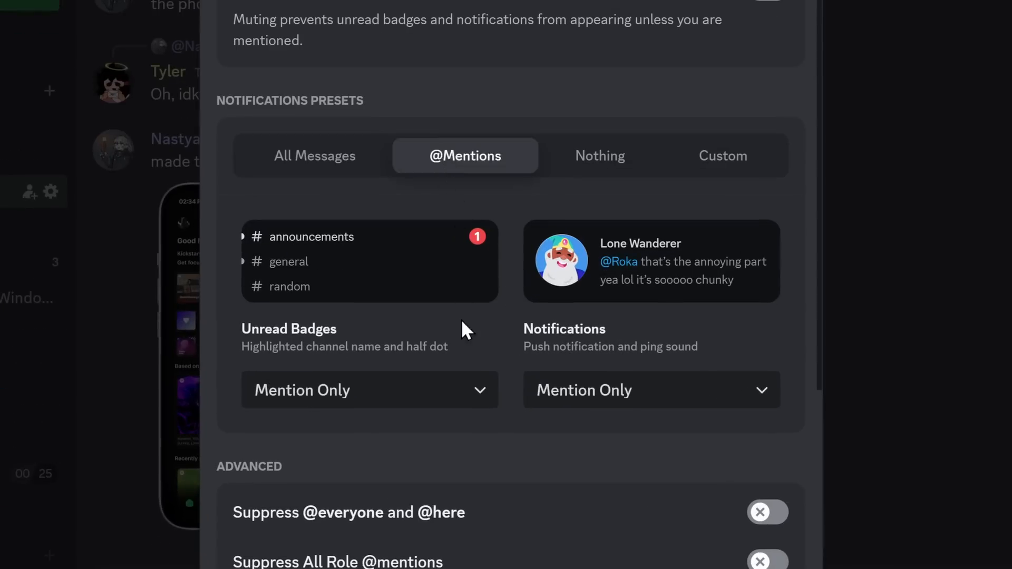
pyautogui.moveTo(250, 275)
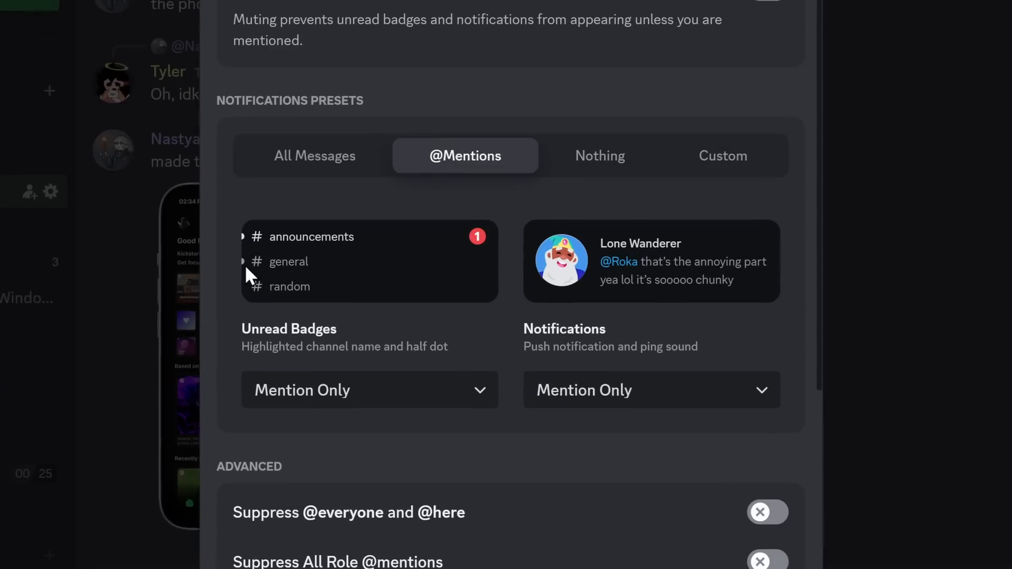
pyautogui.moveTo(250, 274)
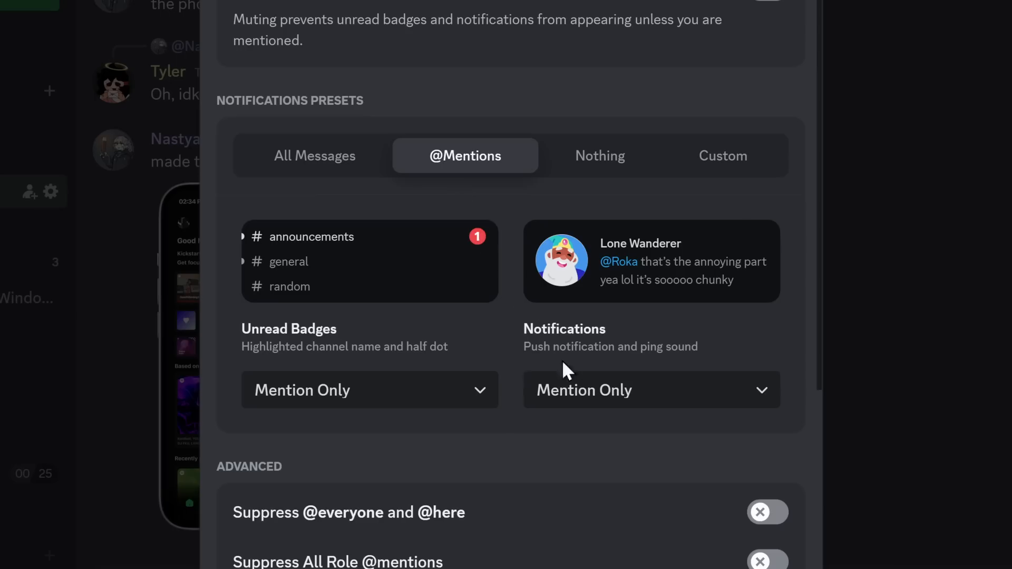
# Step: Adjust the push notification level and set the Staff category override to Nothing
pyautogui.click(649, 390)
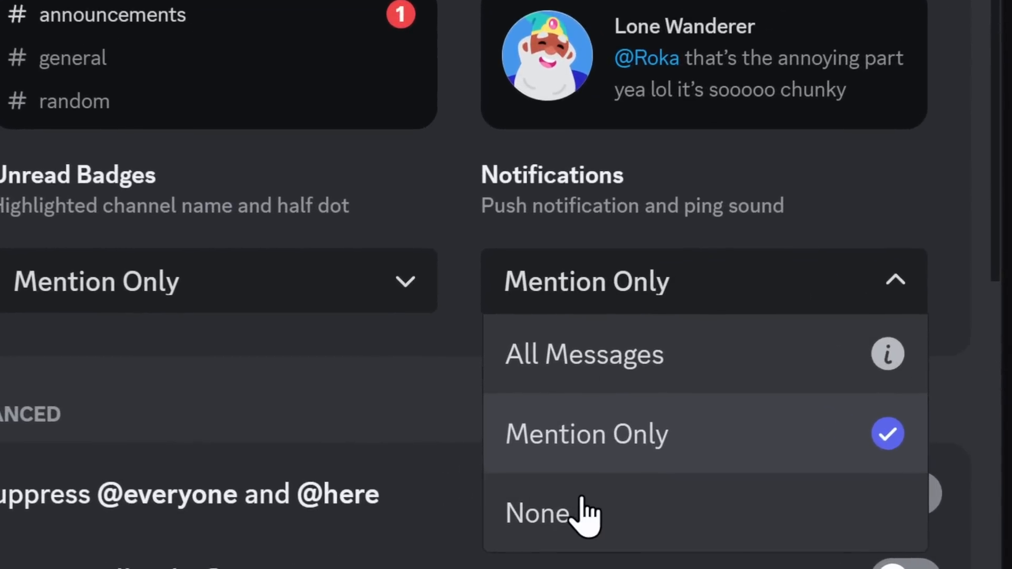
pyautogui.click(535, 513)
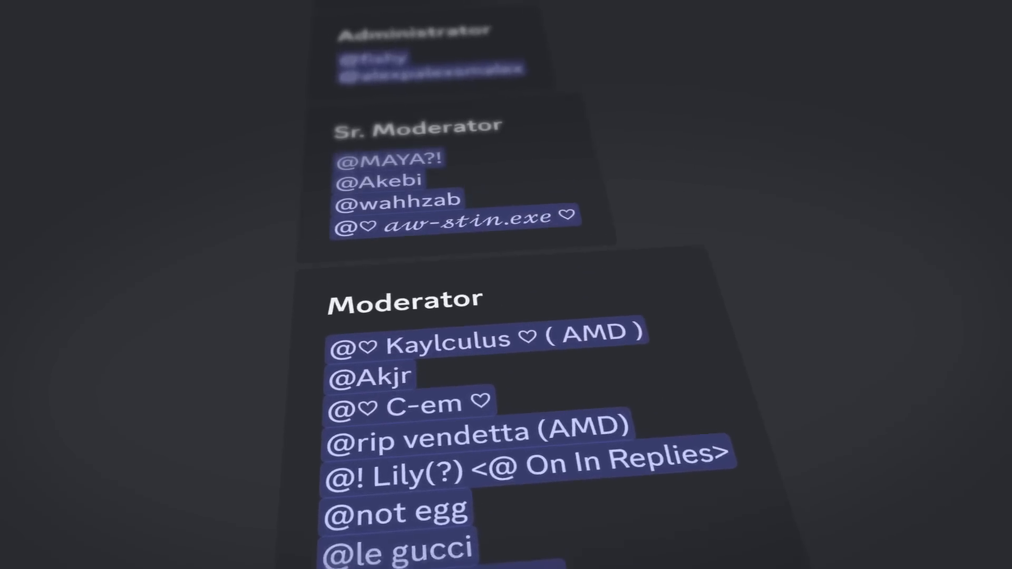
pyautogui.scroll(-3)
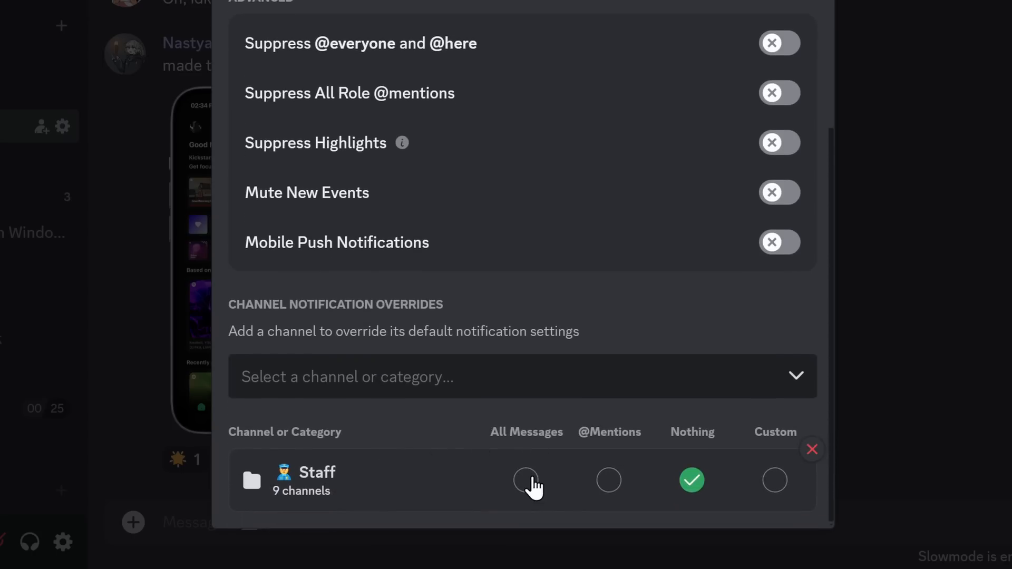
pyautogui.click(527, 480)
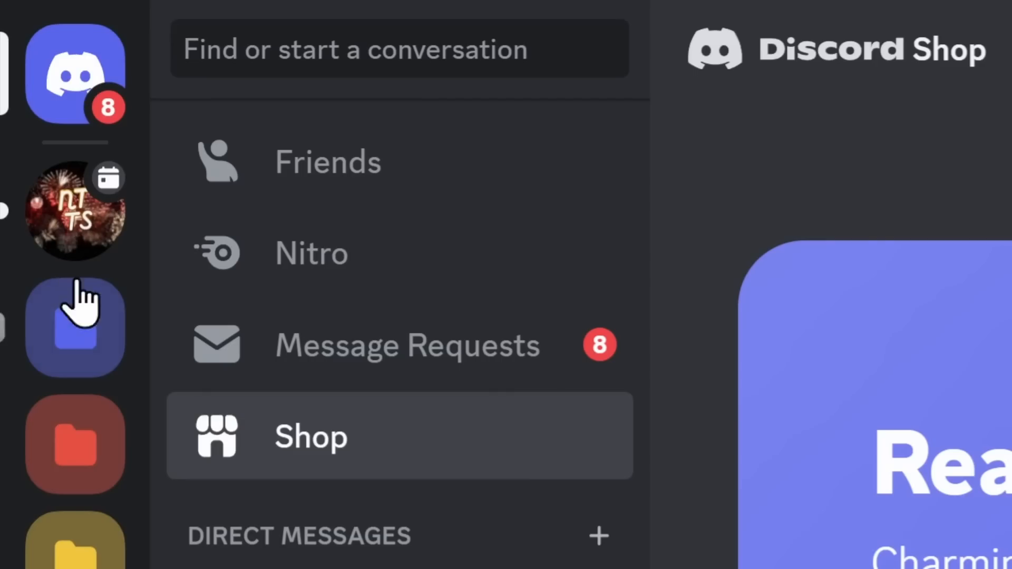
# Step: Set the announcements channel to Custom notifications with All Messages unread badges
pyautogui.click(75, 326)
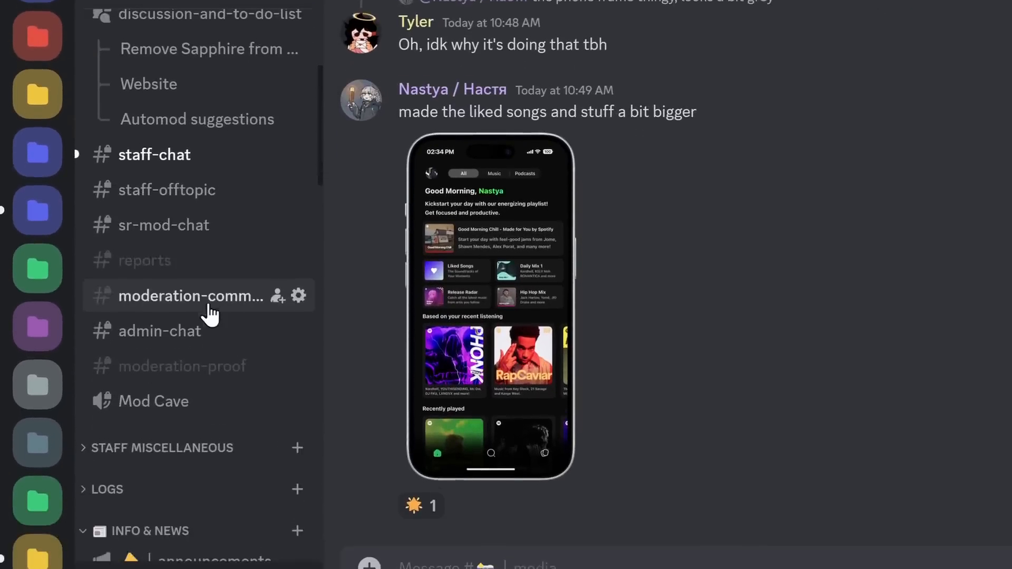
pyautogui.scroll(-3)
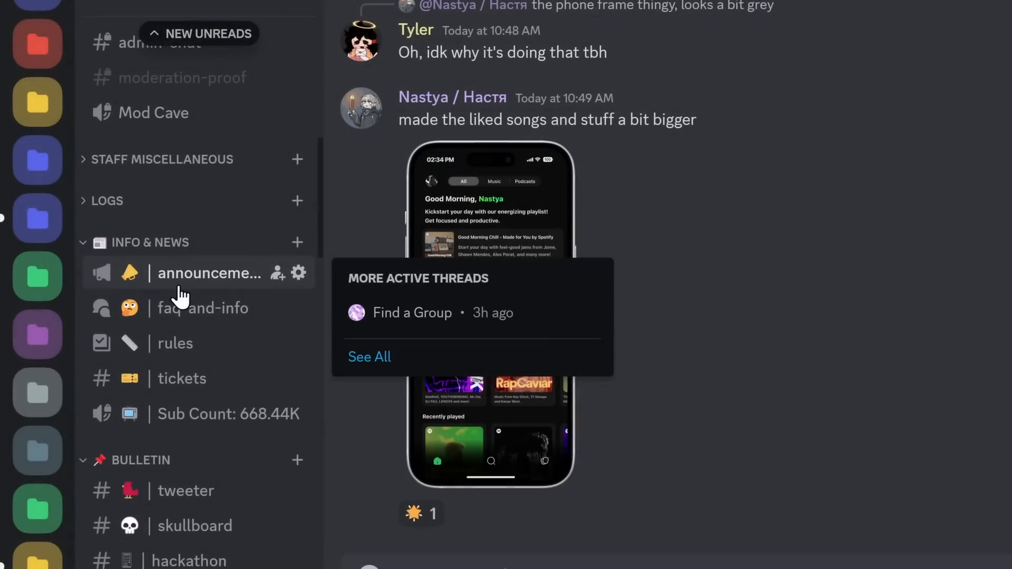
pyautogui.rightClick(209, 272)
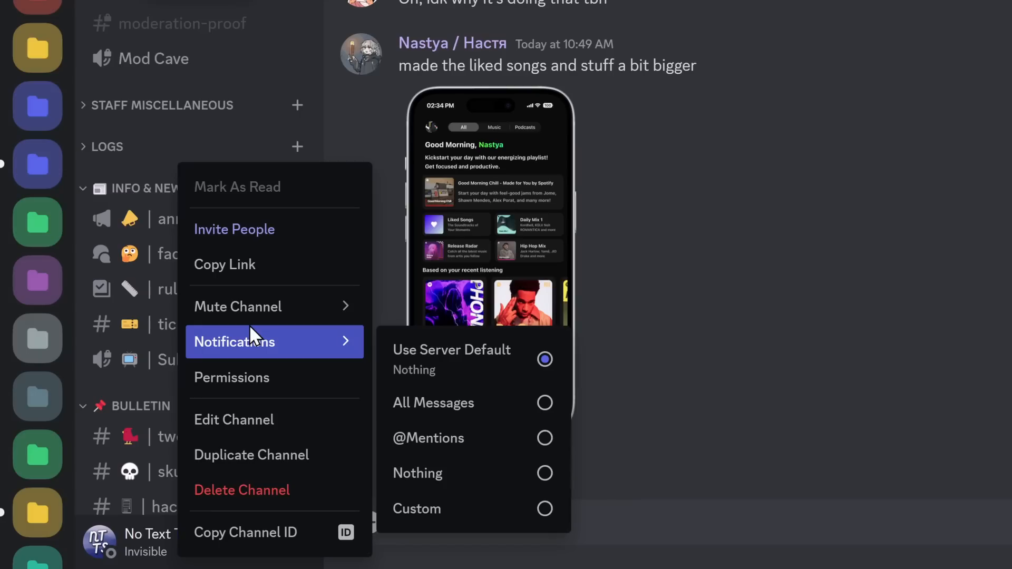
pyautogui.click(417, 509)
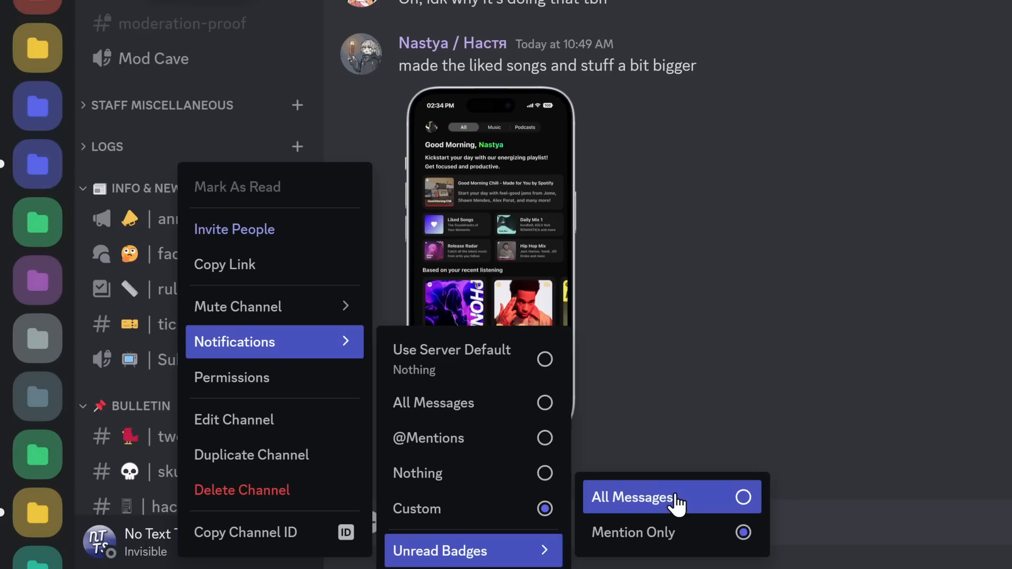
pyautogui.click(742, 498)
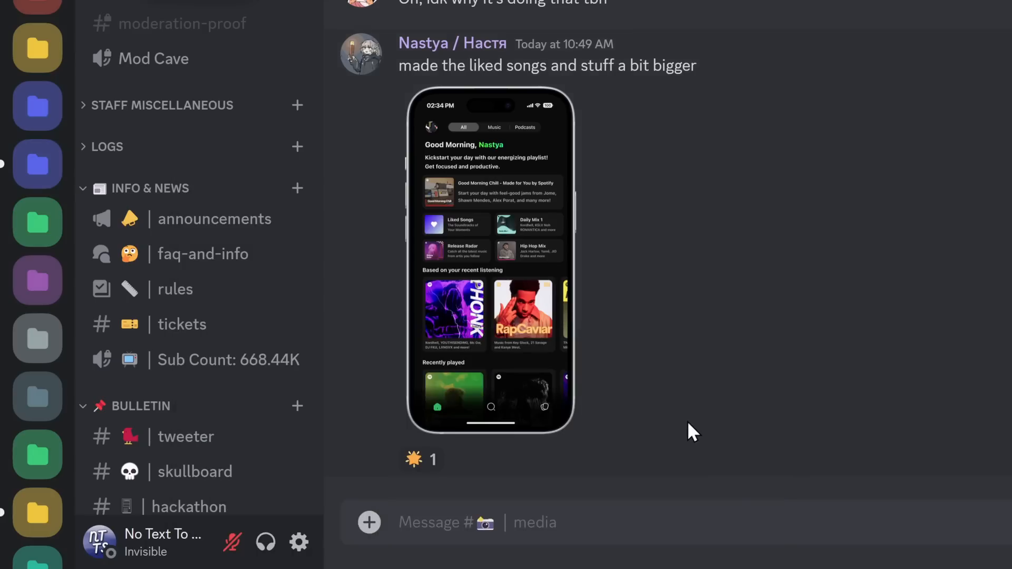
pyautogui.click(182, 324)
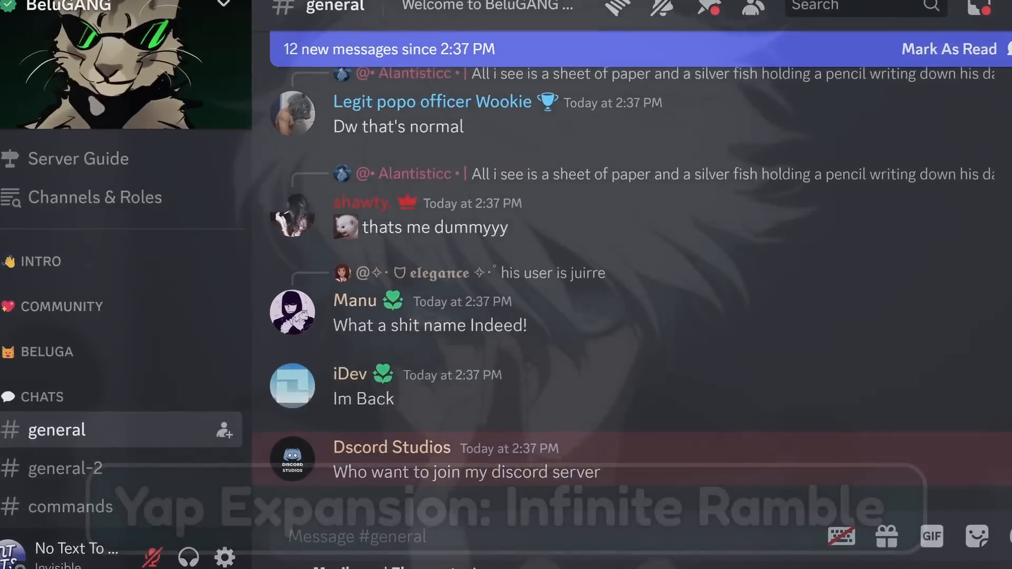
# Step: Scroll down in the BeluGANG server view
pyautogui.scroll(-3)
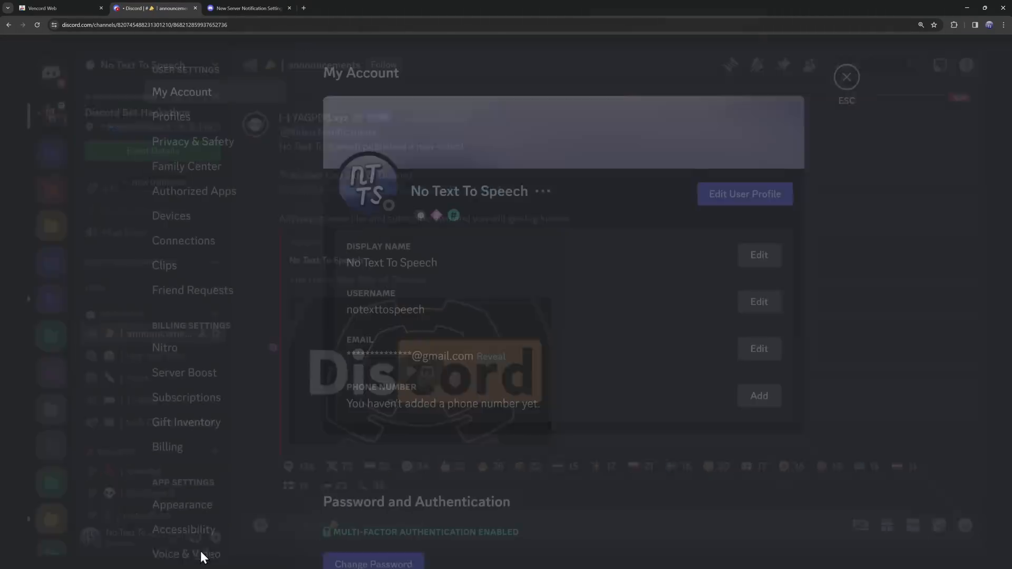
# Step: Toggle the experimental New Unreads Setting off in Notifications, then view the Help Center article
pyautogui.click(201, 494)
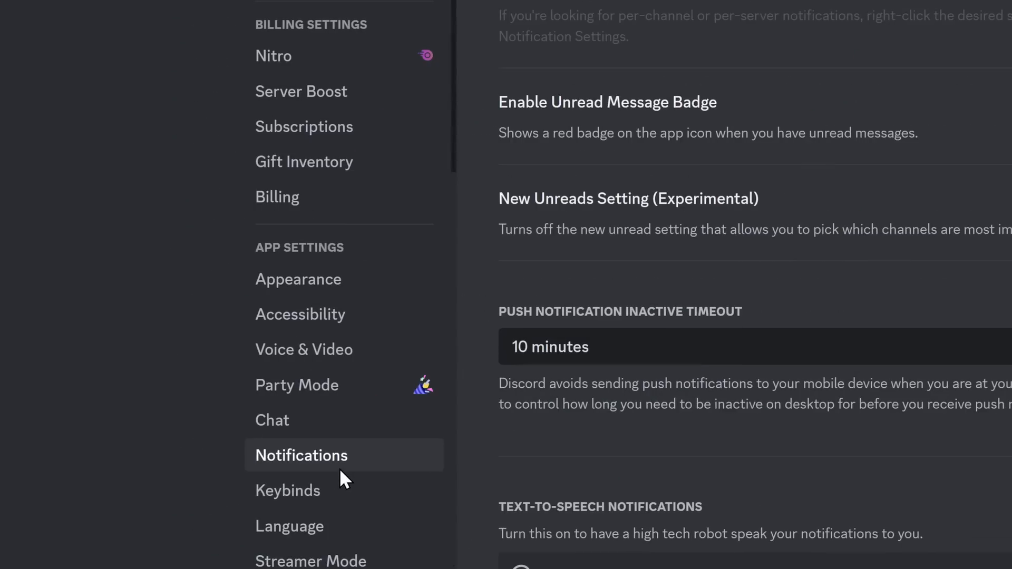
pyautogui.scroll(-3)
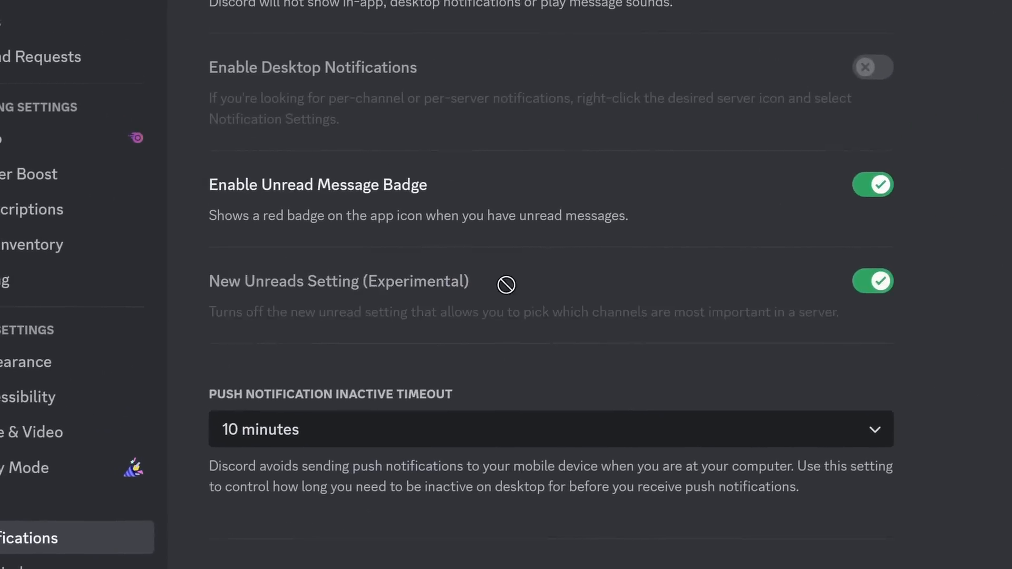
pyautogui.click(872, 281)
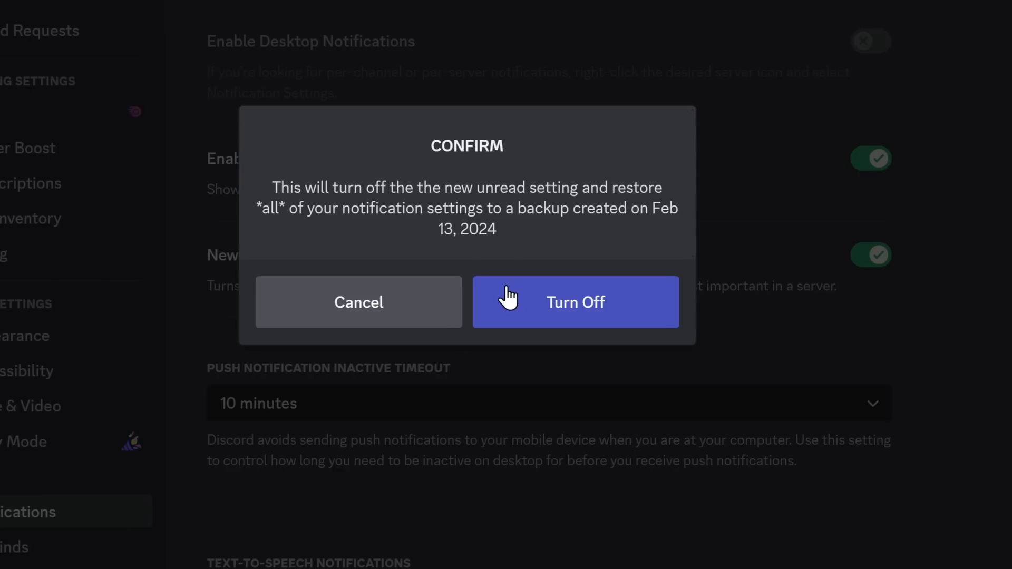
pyautogui.click(575, 302)
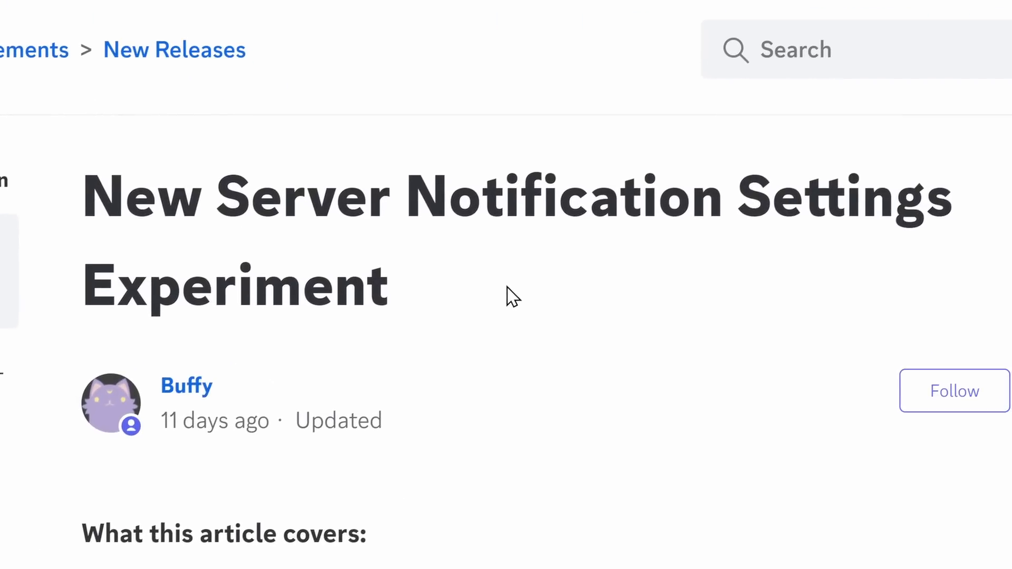
# Step: Read the experiment article down to the Mobile steps and Unread Badges section
pyautogui.scroll(-3)
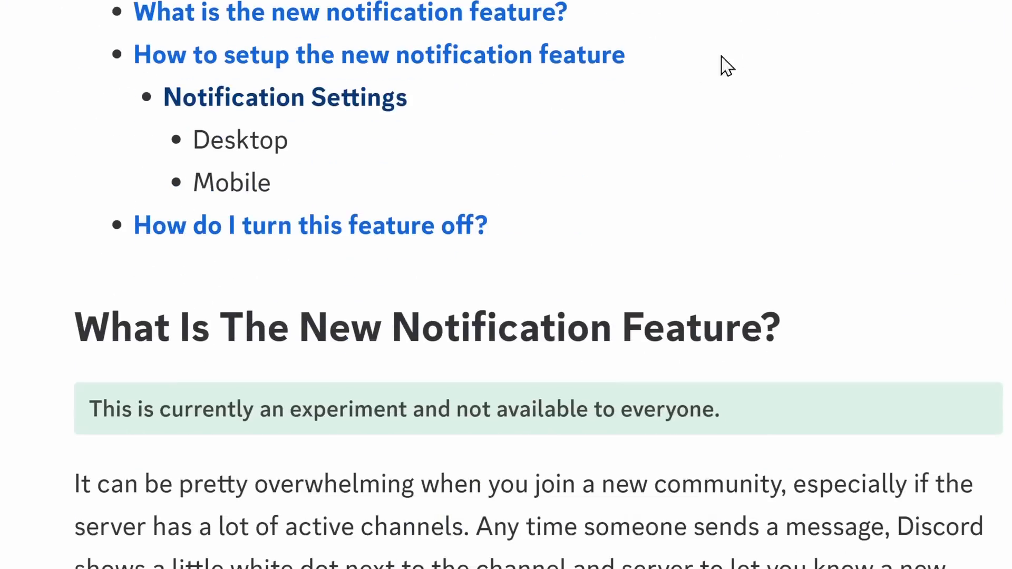
pyautogui.scroll(-3)
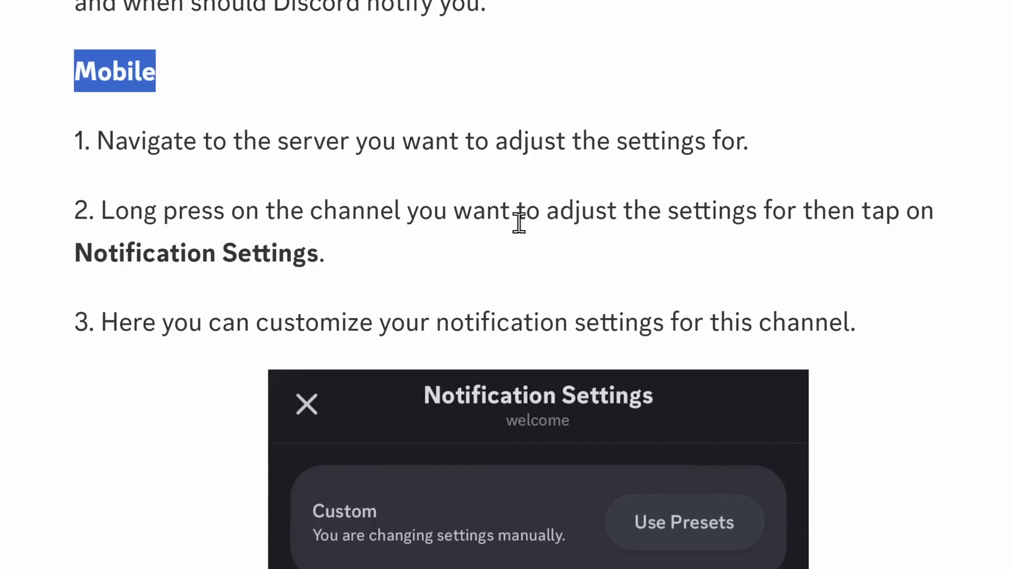
pyautogui.scroll(-3)
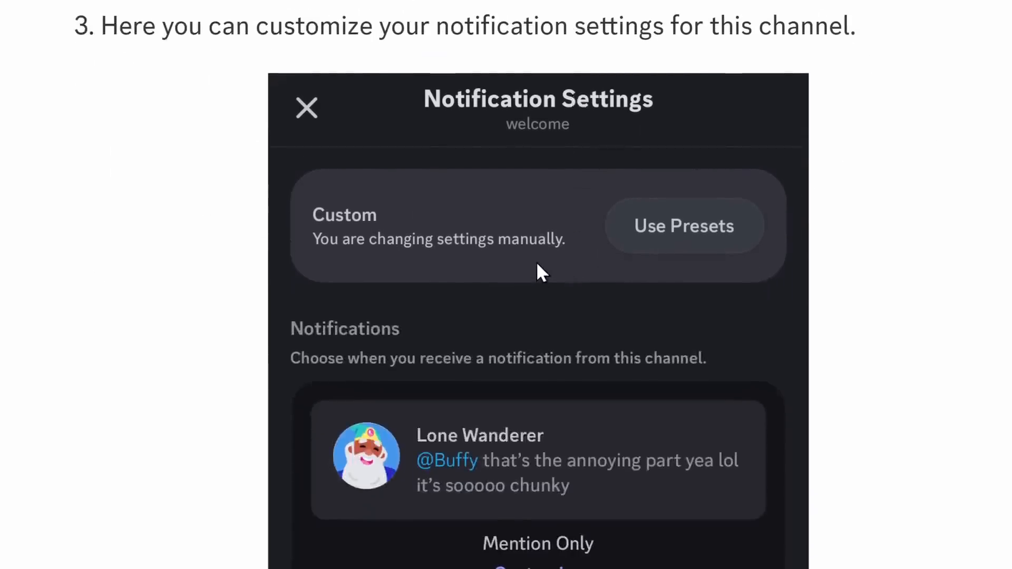
pyautogui.moveTo(572, 278)
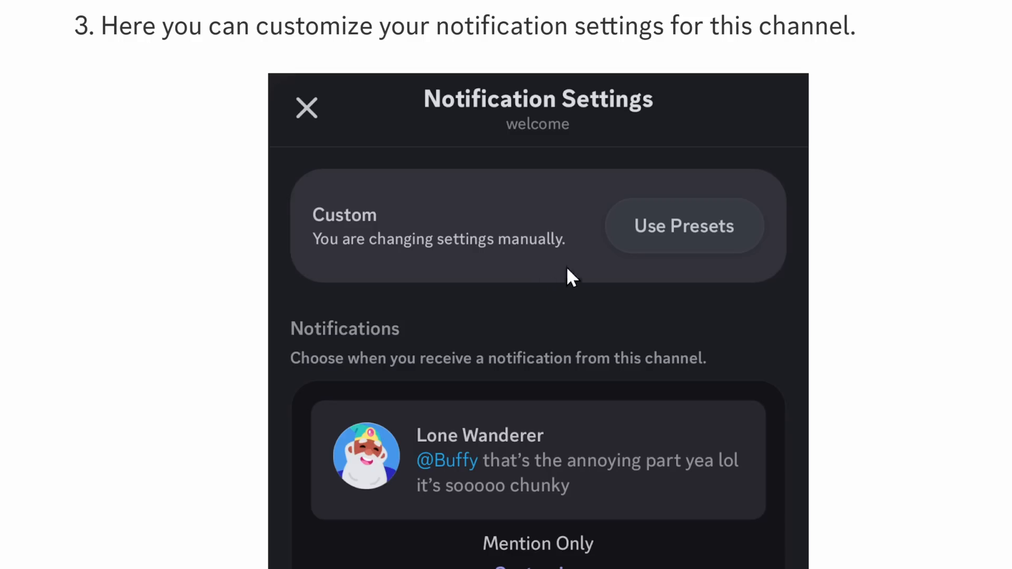
pyautogui.scroll(-3)
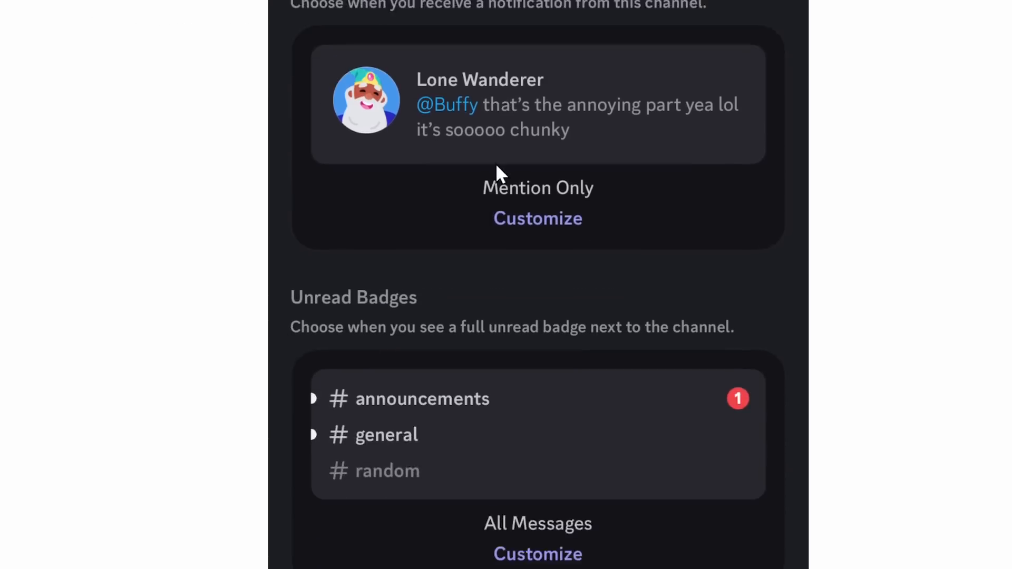
pyautogui.scroll(-3)
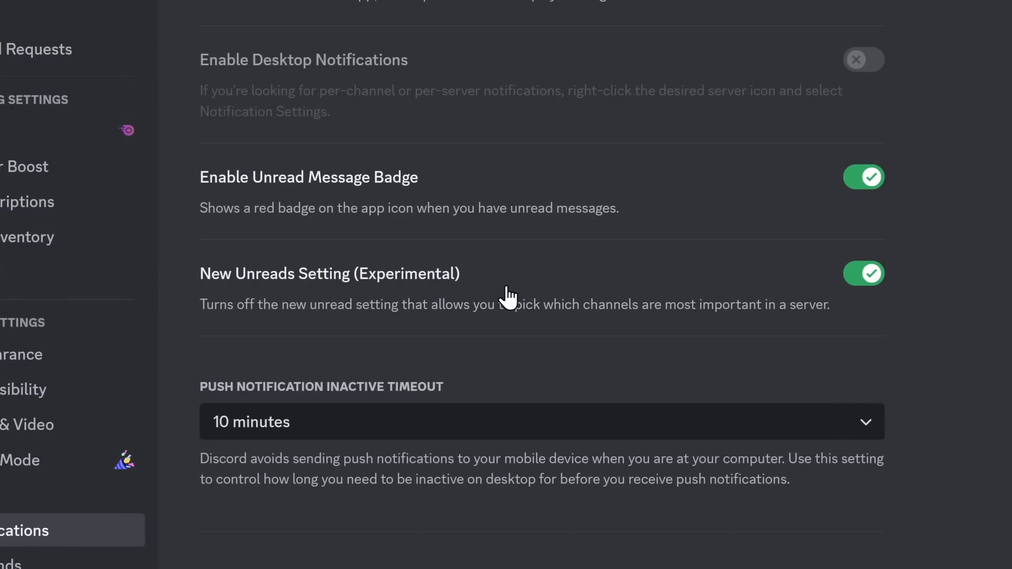
# Step: Toggle New Unreads Setting, dismiss the prompt, then re-trigger the Feb 13, 2024 backup warning
pyautogui.click(863, 273)
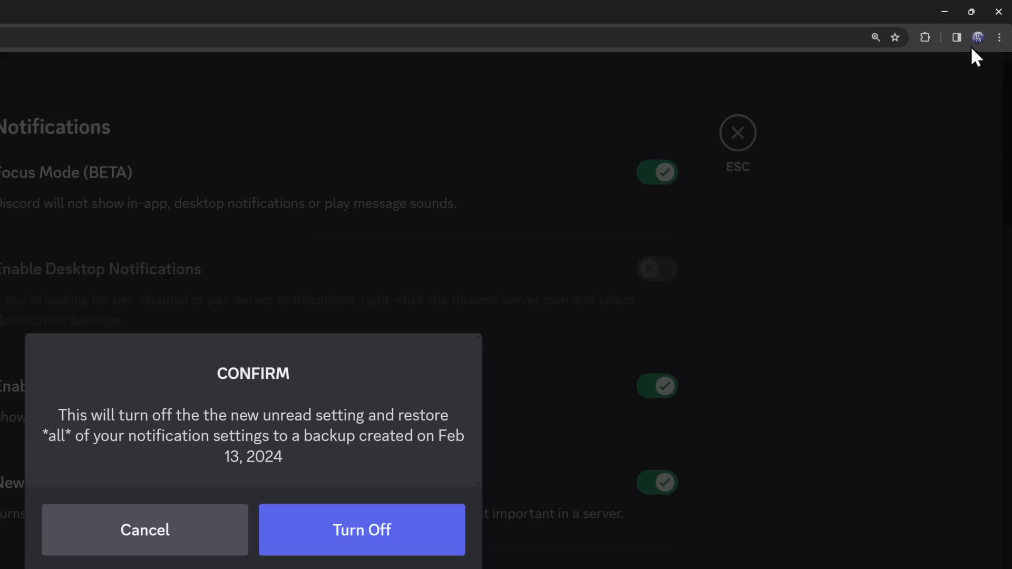
pyautogui.click(925, 37)
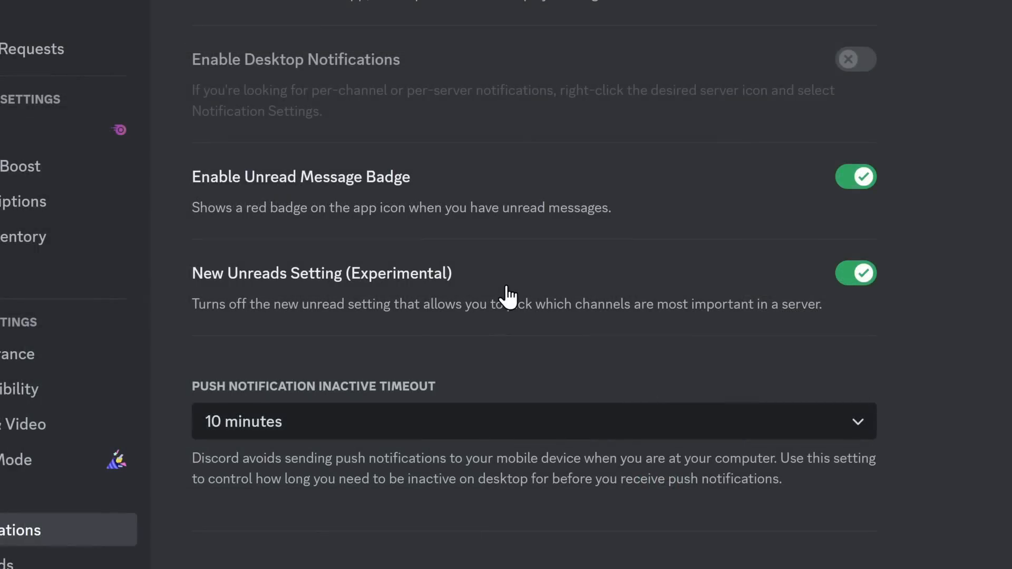
pyautogui.click(855, 273)
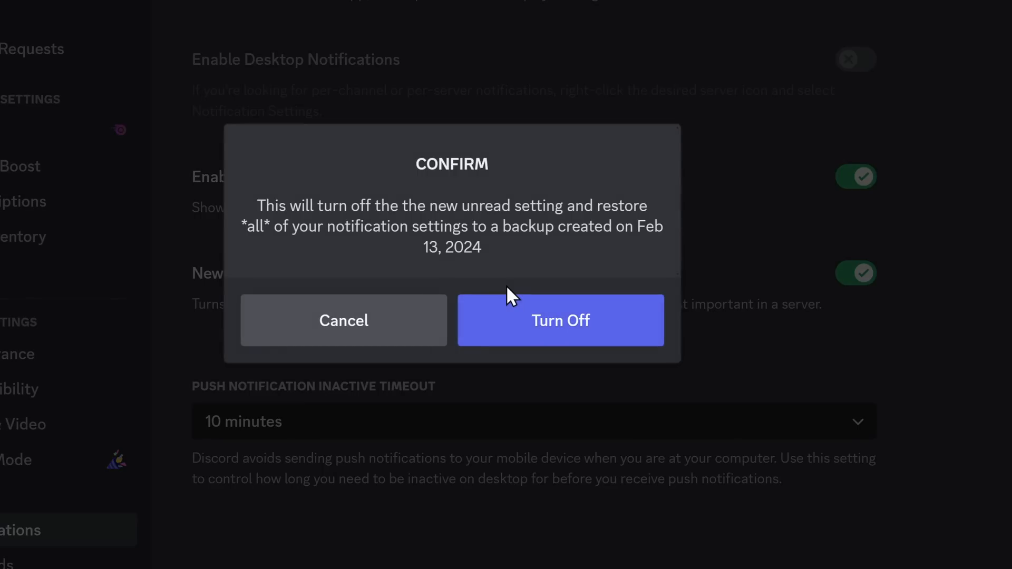